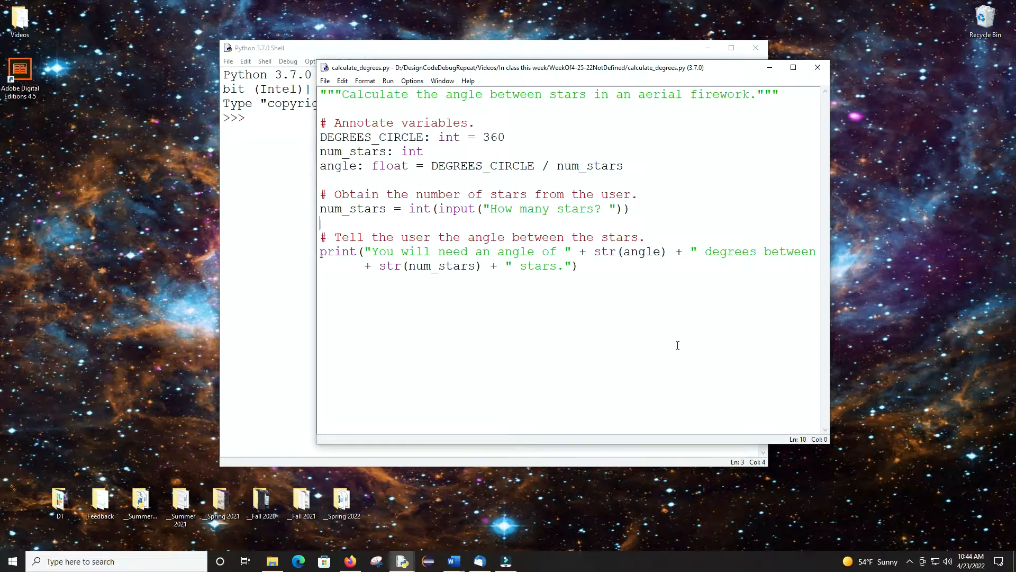
mouse_move(656, 312)
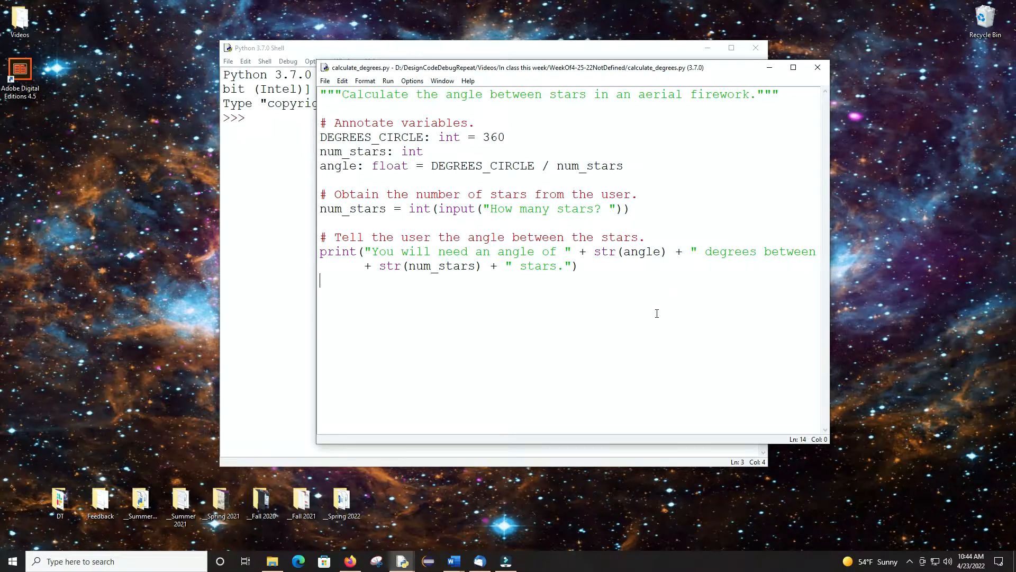
Run calculate_degrees.py with F5 to show the 'num_stars' is not defined traceback.
key("F5")
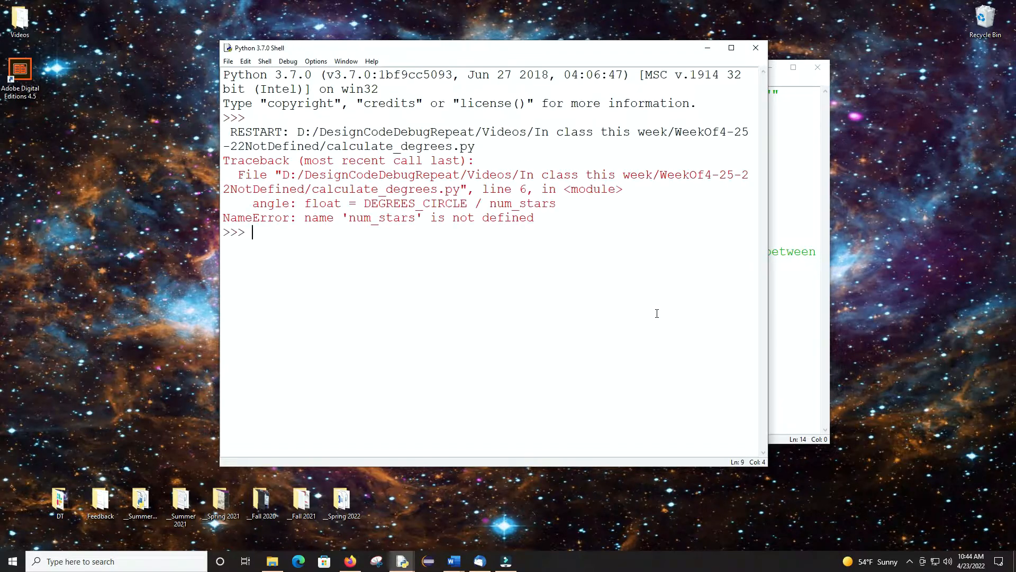
mouse_move(532, 261)
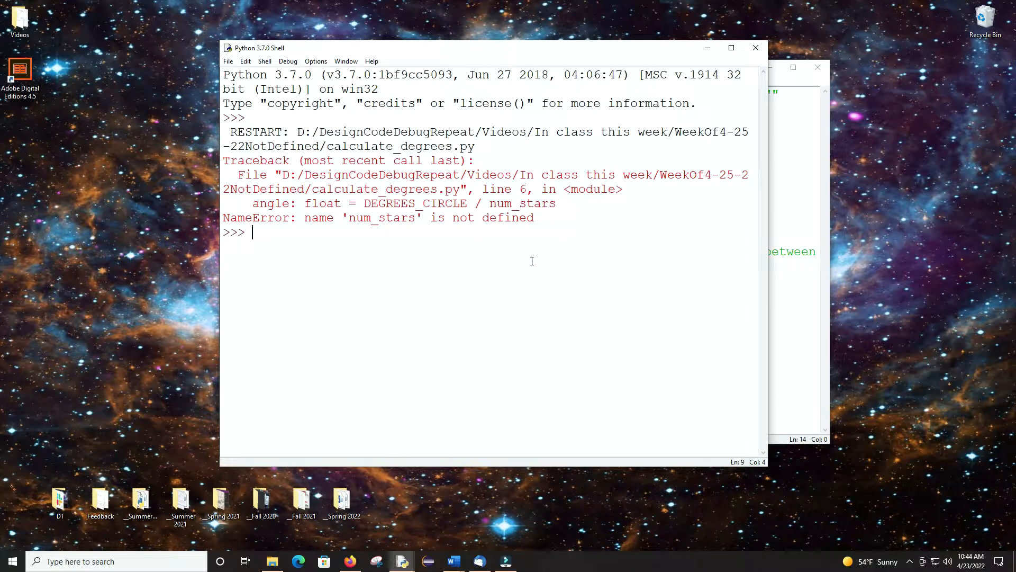
mouse_move(430, 217)
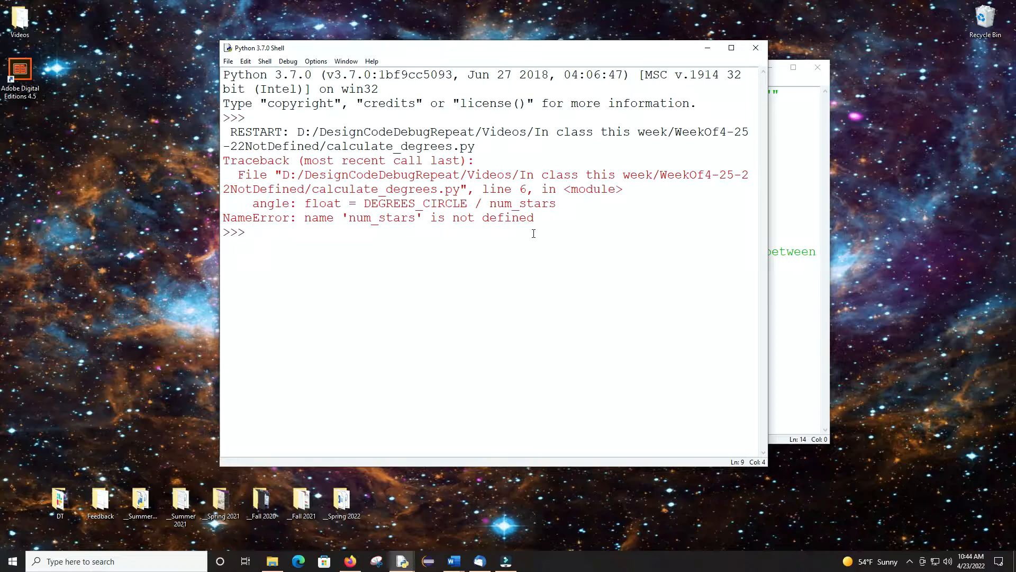
mouse_move(771, 189)
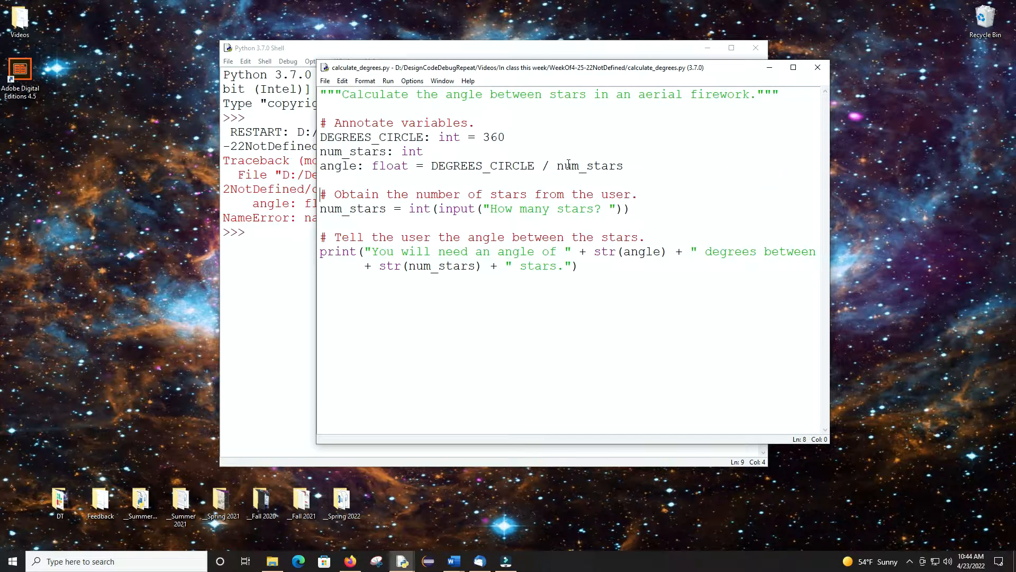
mouse_move(629, 171)
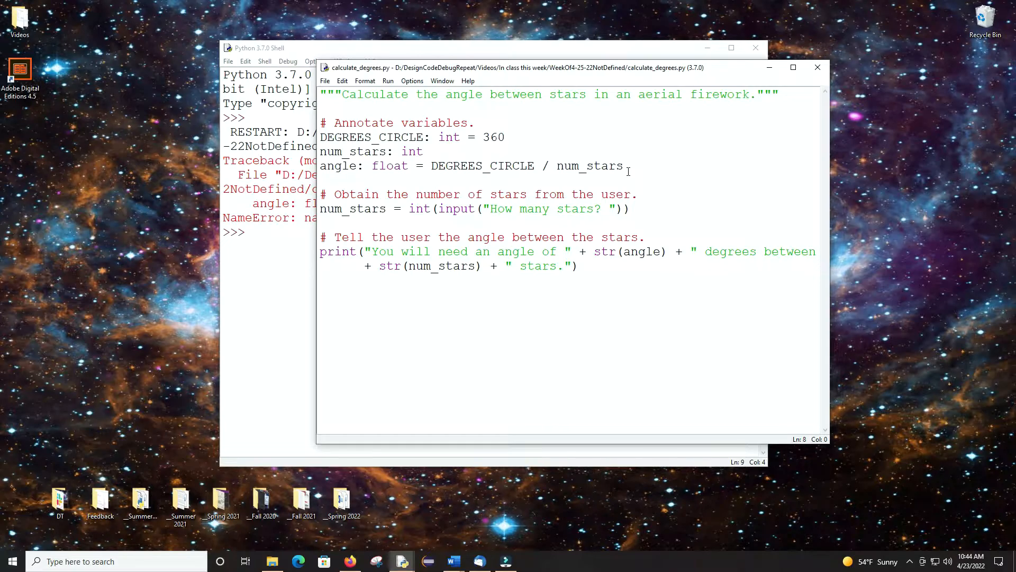
mouse_move(687, 183)
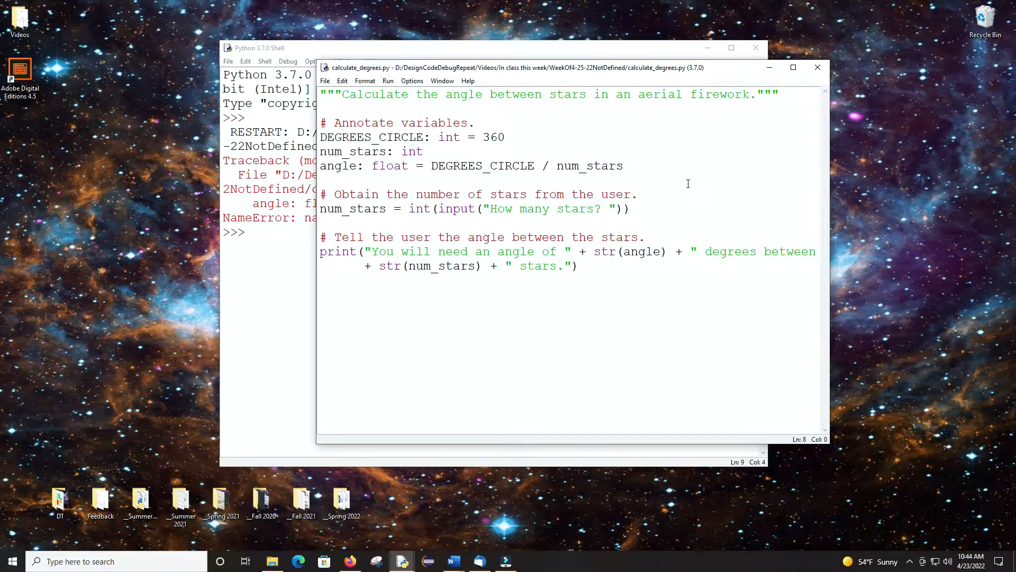
mouse_move(618, 73)
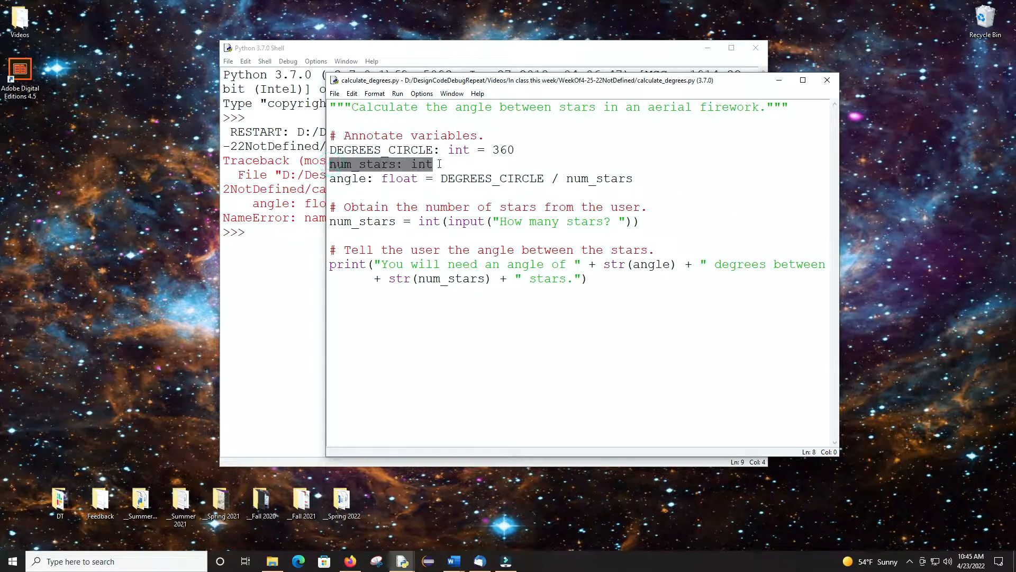
left_click(454, 164)
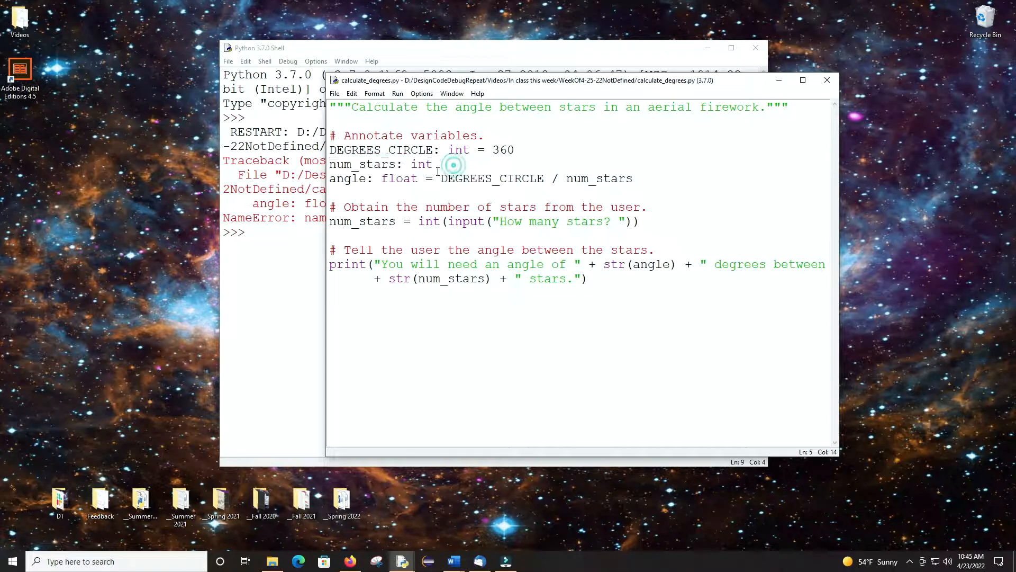
left_click(454, 164)
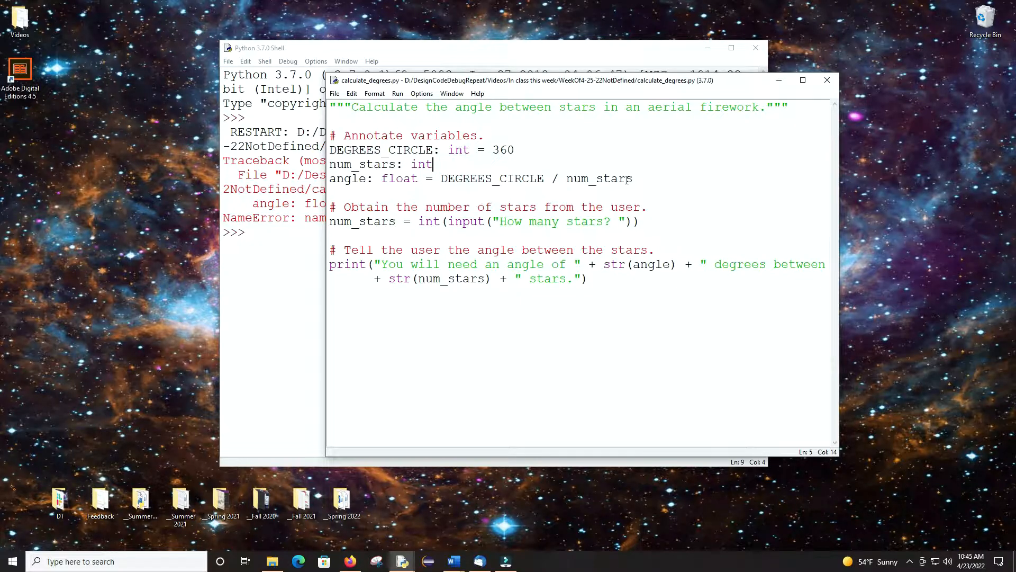
left_click(747, 139)
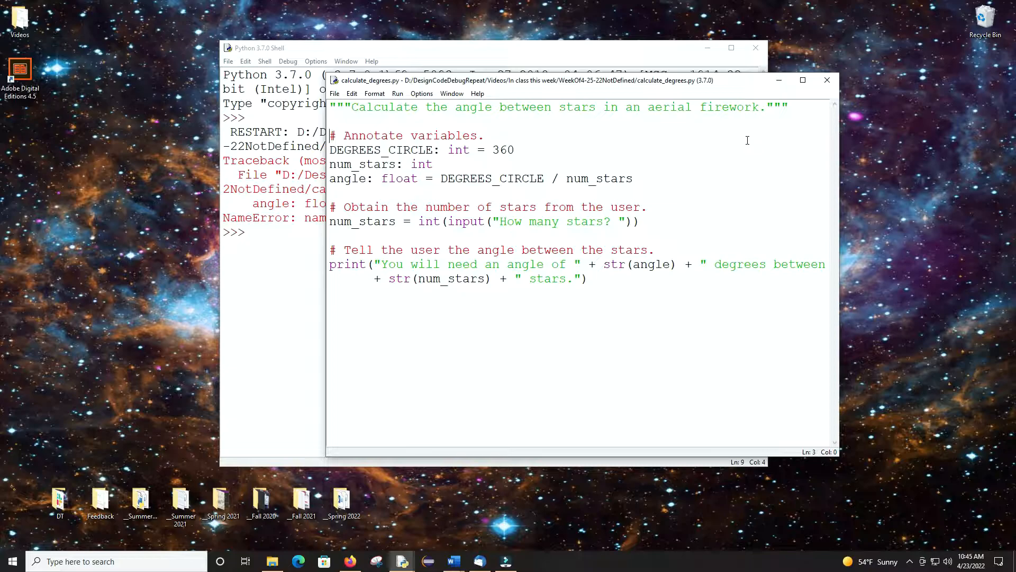
mouse_move(646, 153)
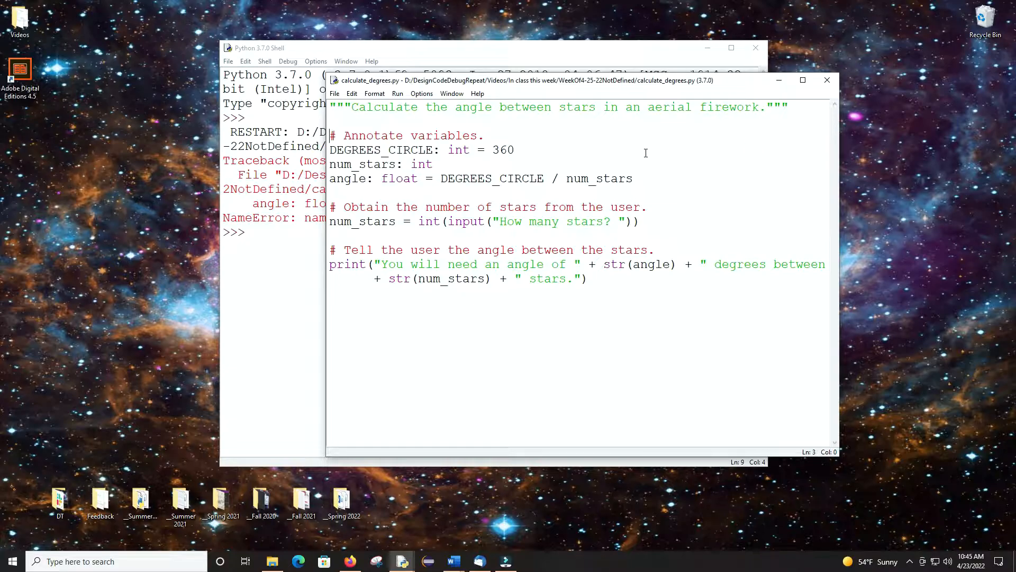
mouse_move(481, 164)
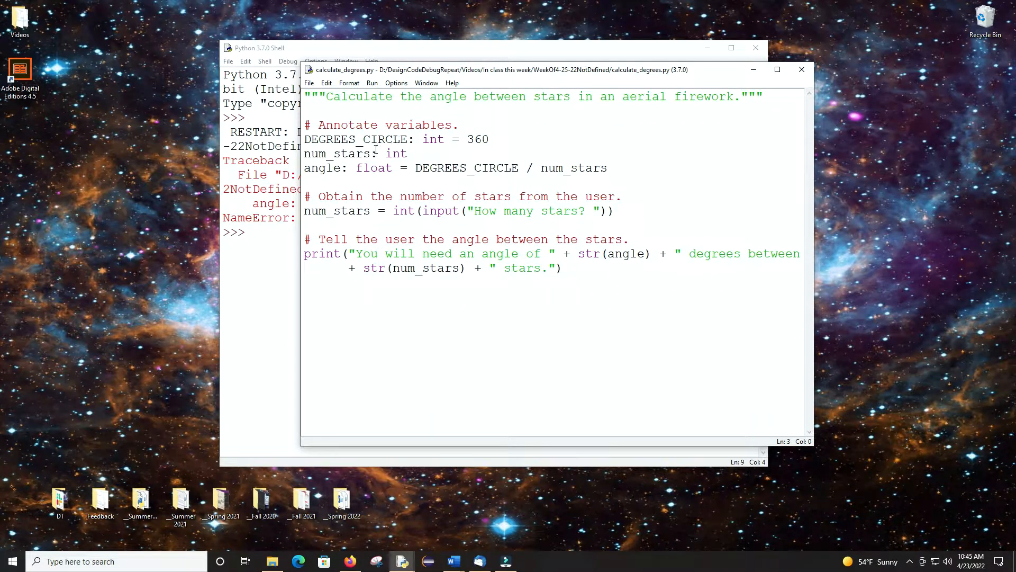
mouse_move(372, 154)
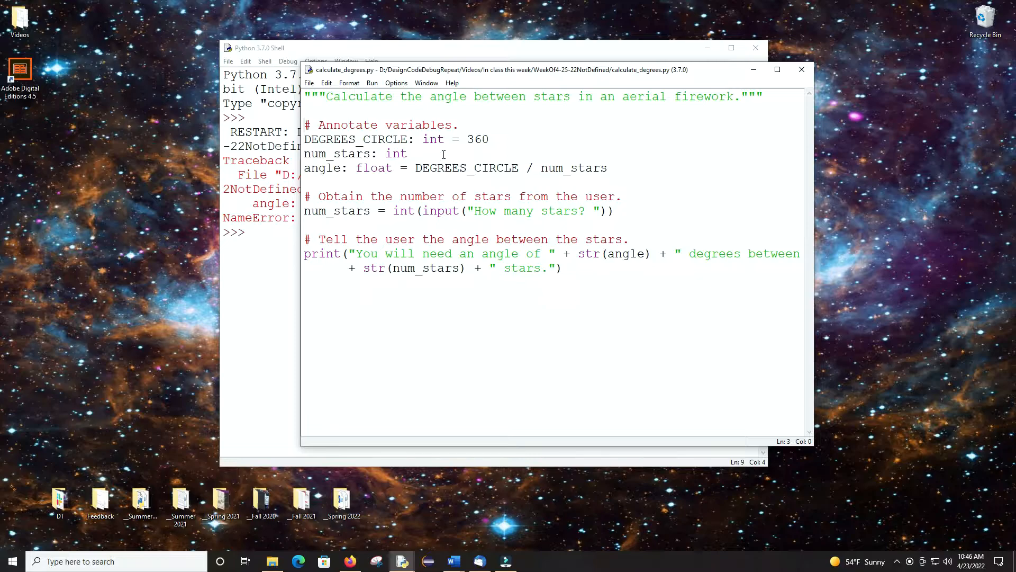
mouse_move(358, 164)
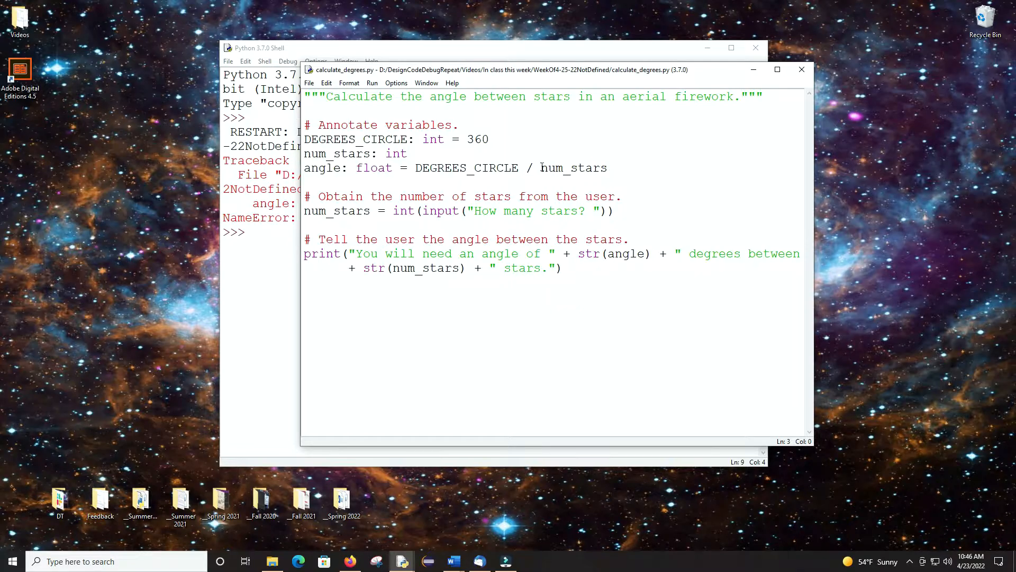
mouse_move(525, 175)
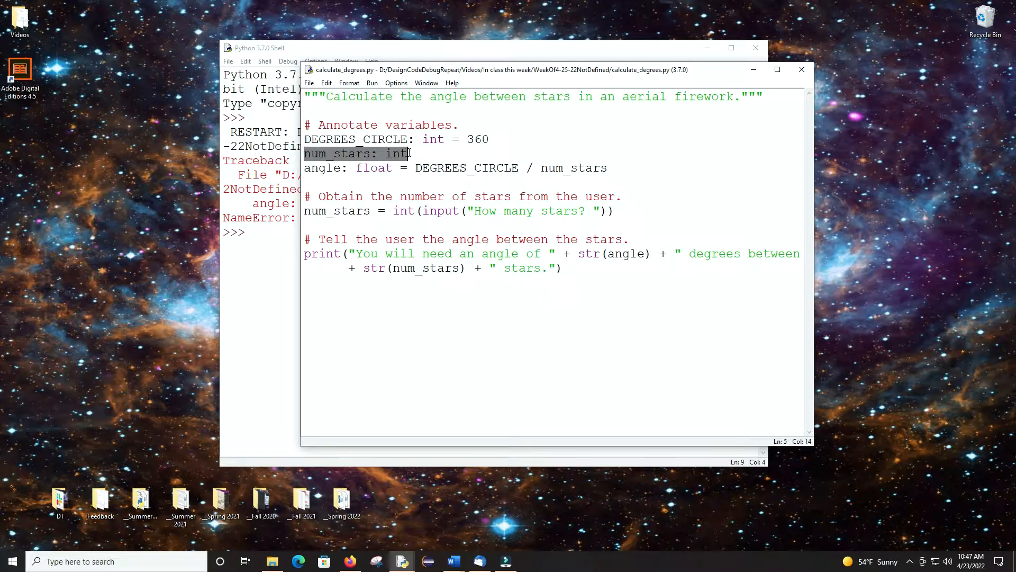
left_click(410, 154)
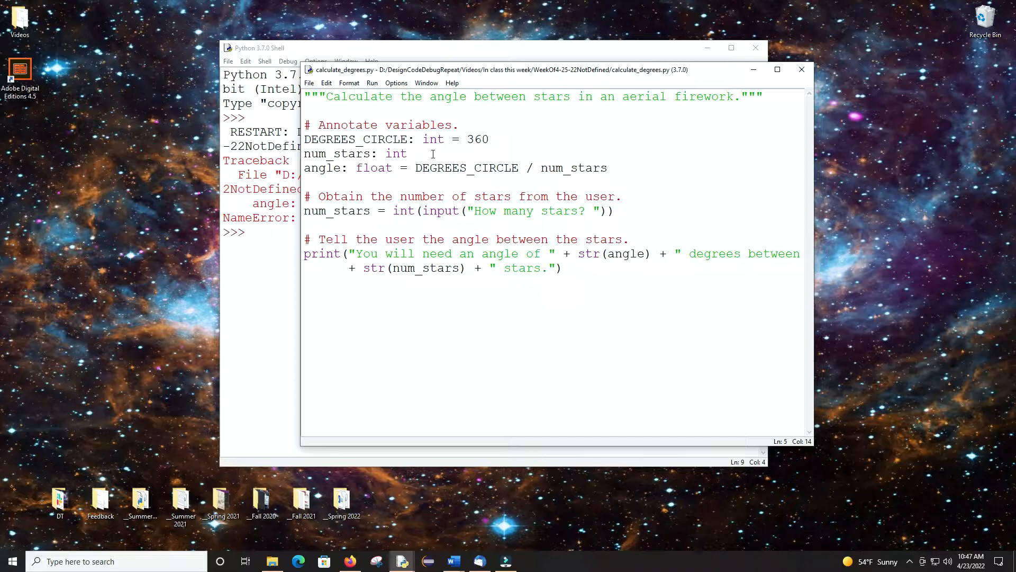
mouse_move(337, 211)
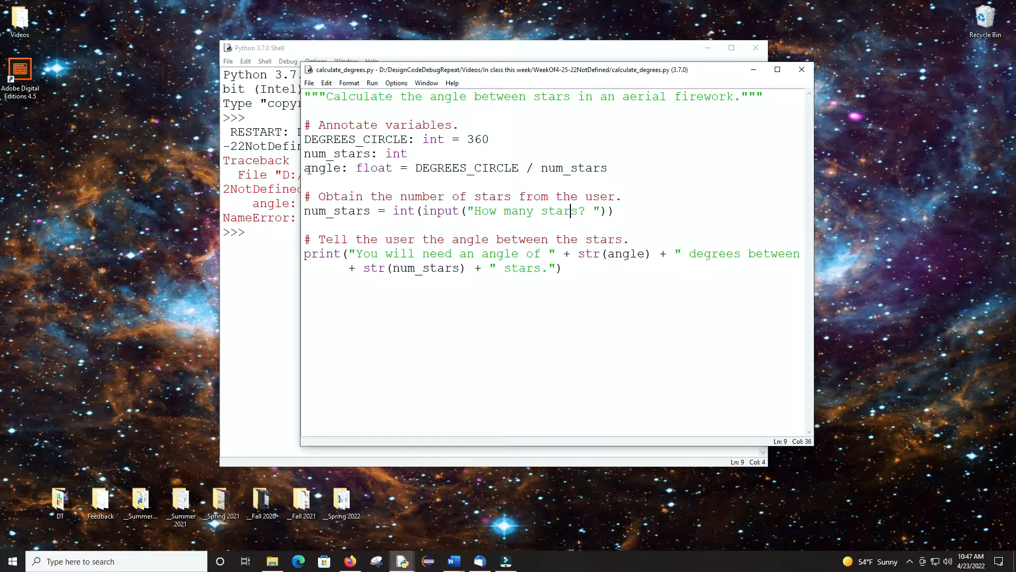
left_click(608, 168)
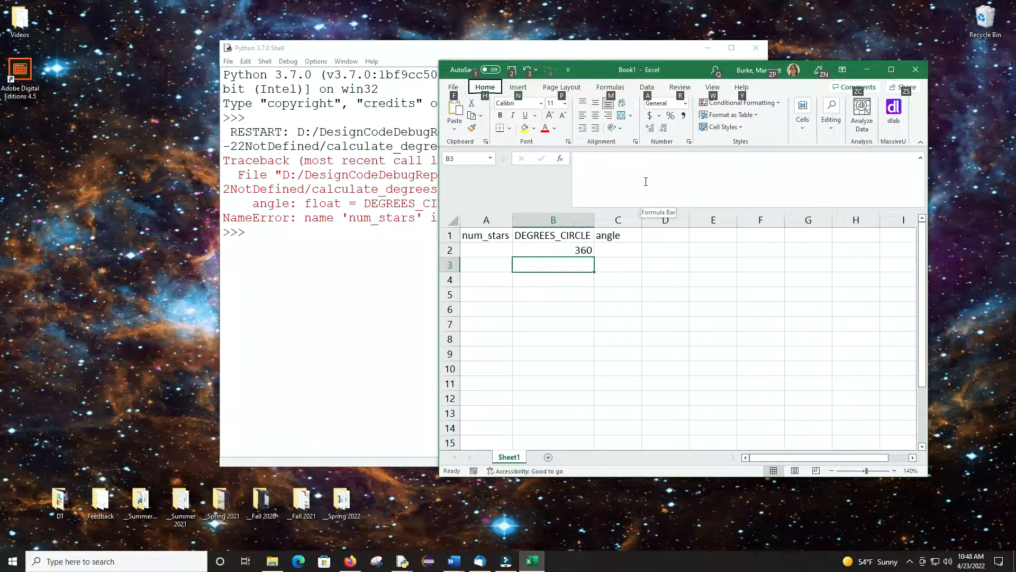
mouse_move(462, 257)
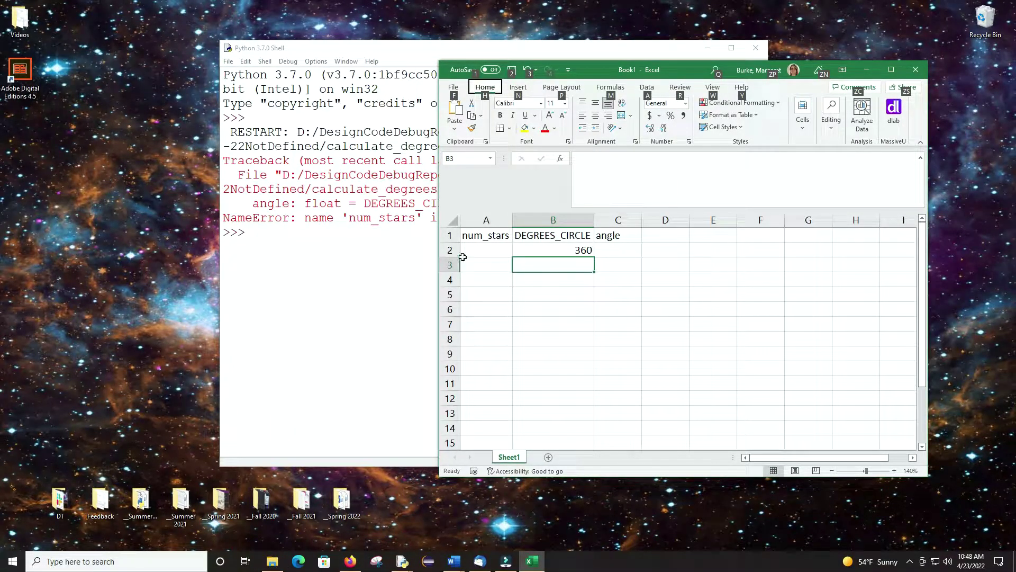
mouse_move(617, 250)
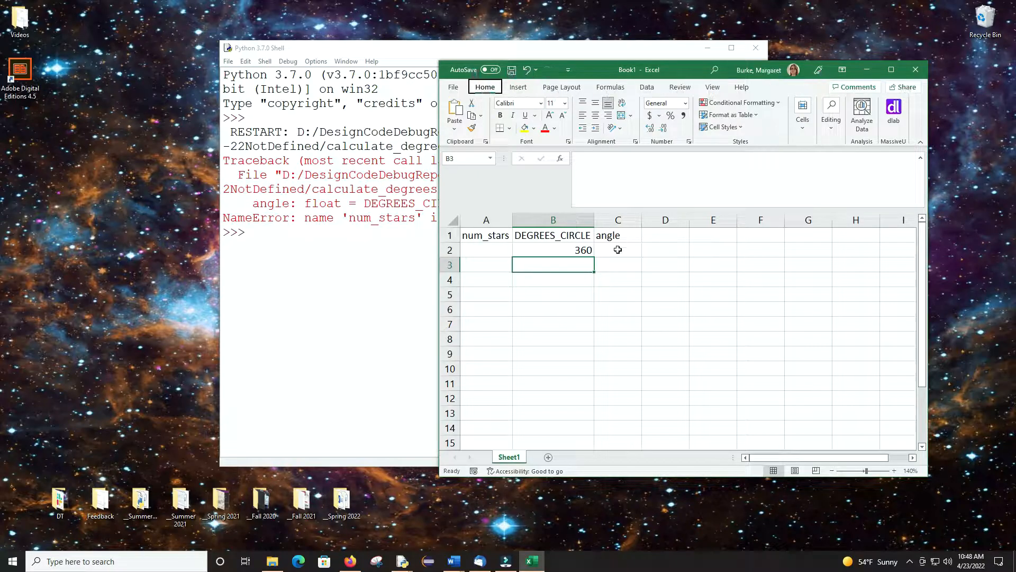
Enter the formula =B2/A2 in C2, dividing DEGREES_CIRCLE by num_stars.
left_click(618, 250)
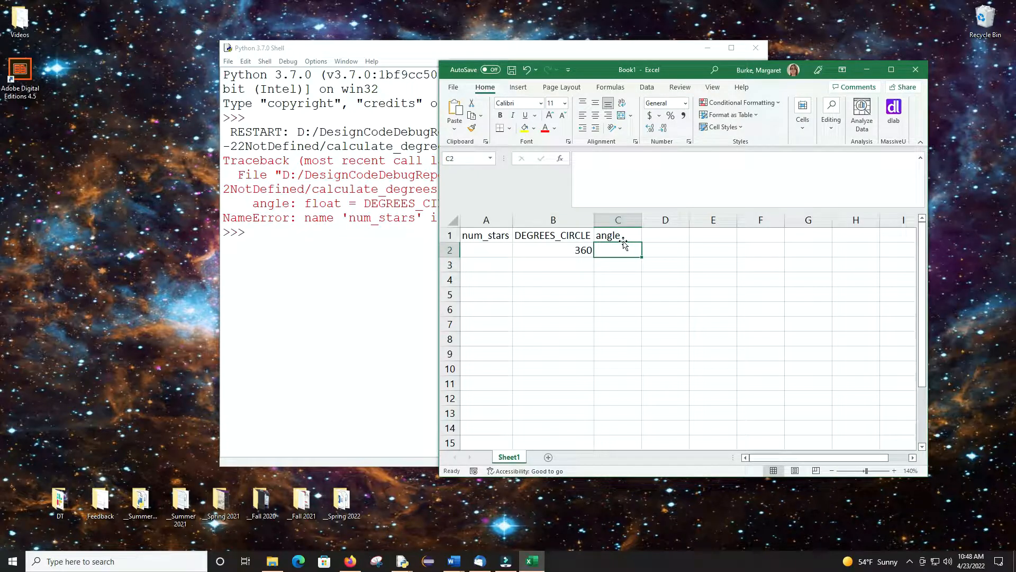
type("=")
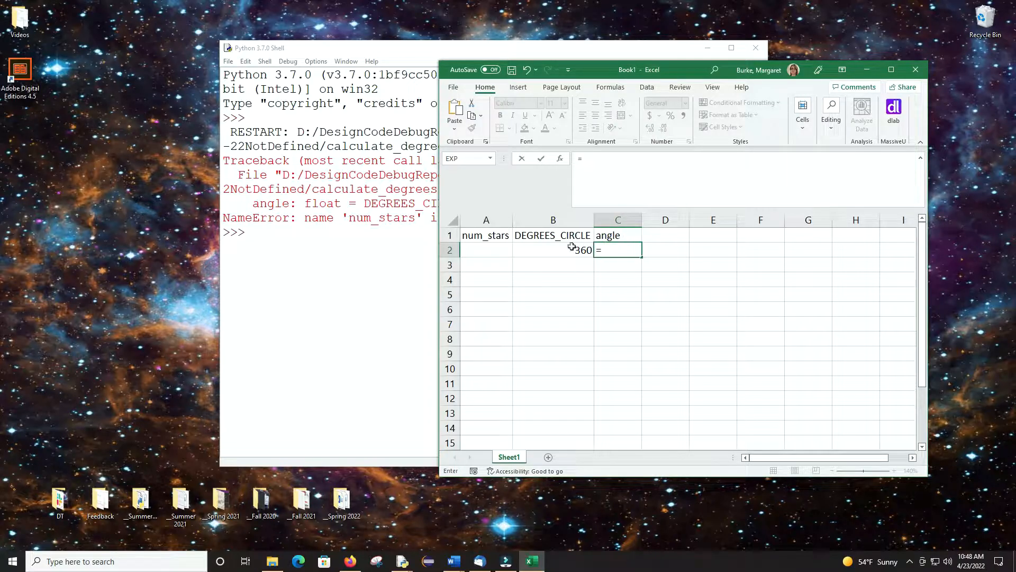
left_click(552, 250)
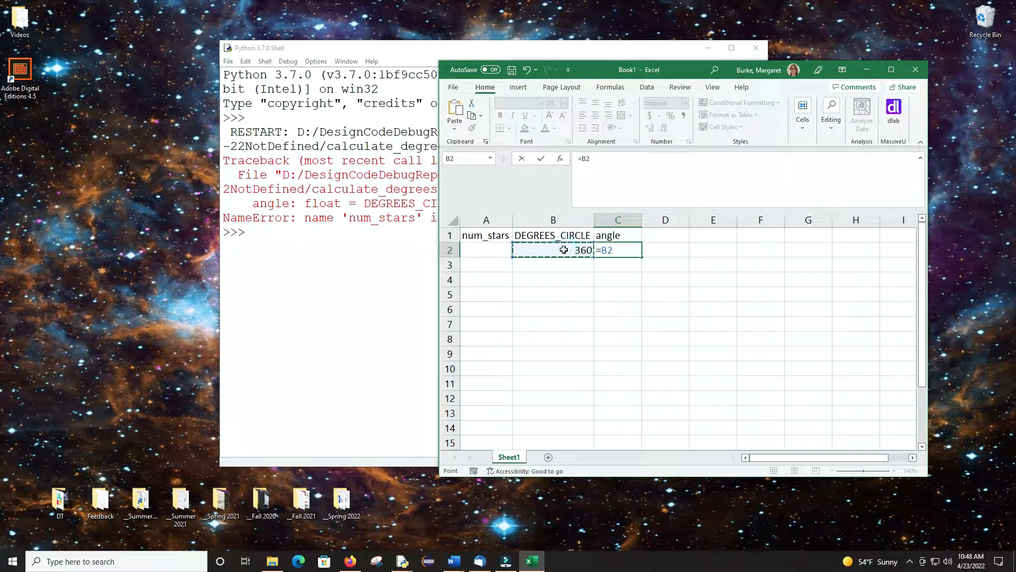
left_click(486, 249)
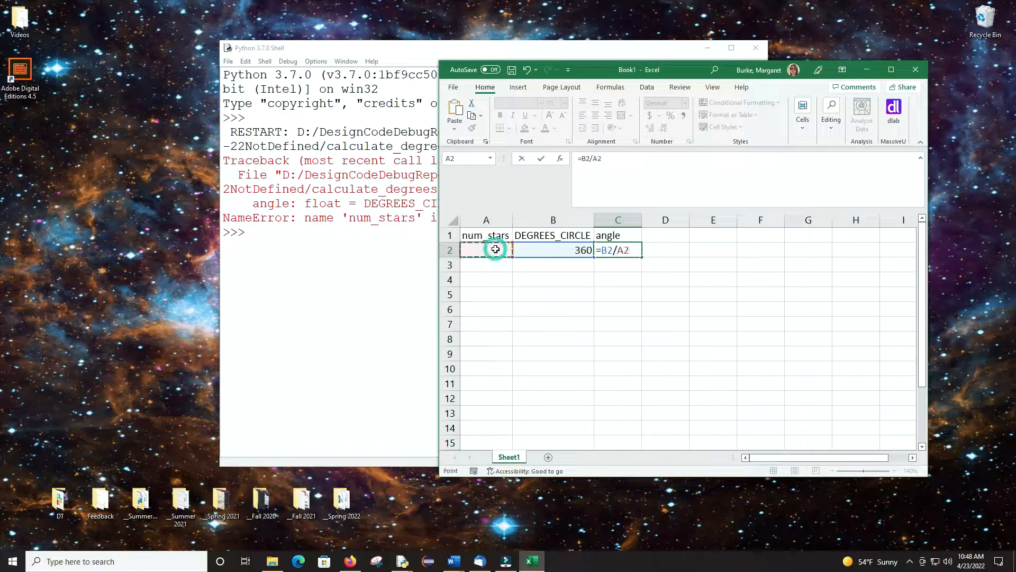
key("Return")
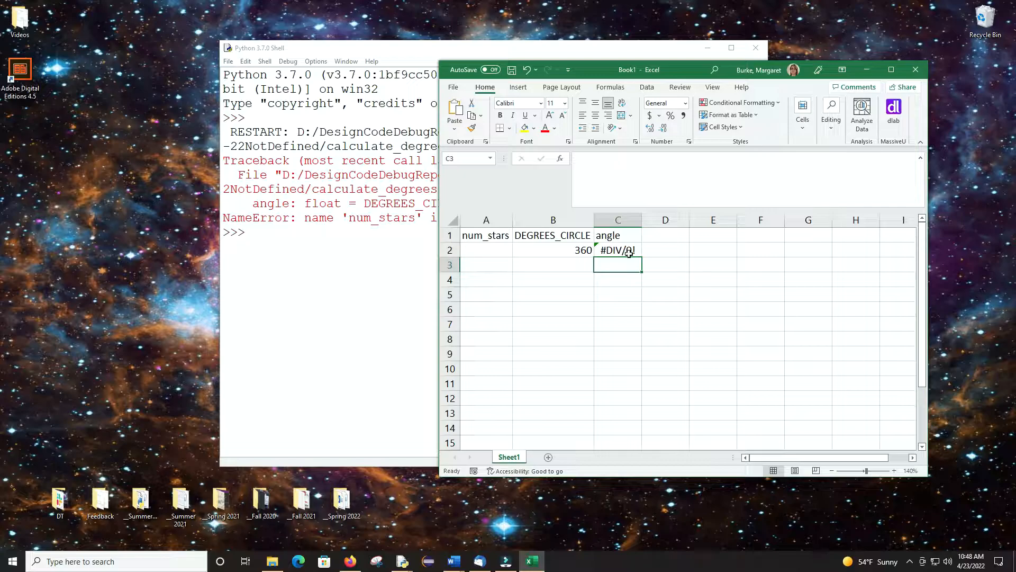
Fill in the num_stars value in A2 so the angle cell computes.
left_click(485, 249)
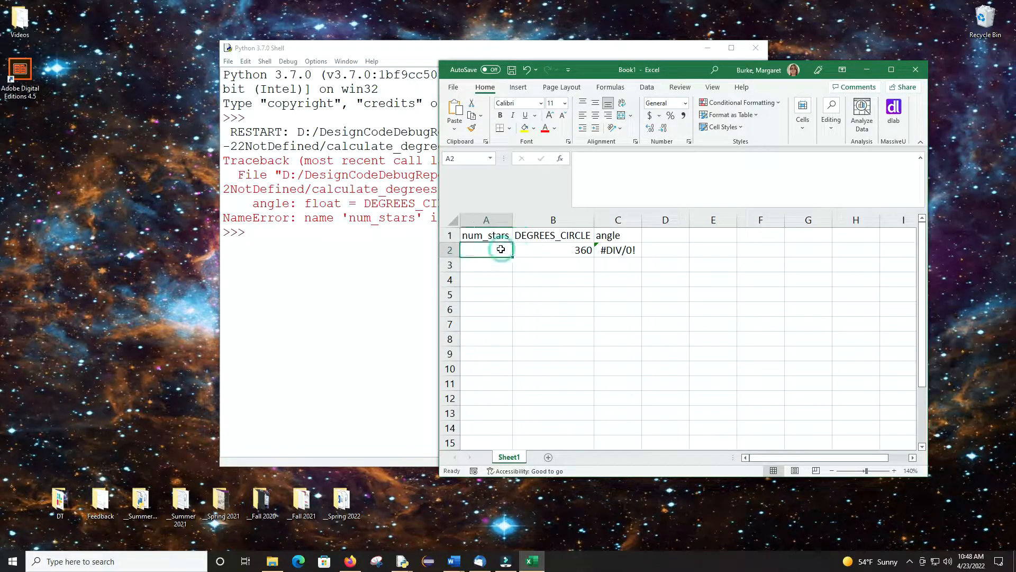
type("5")
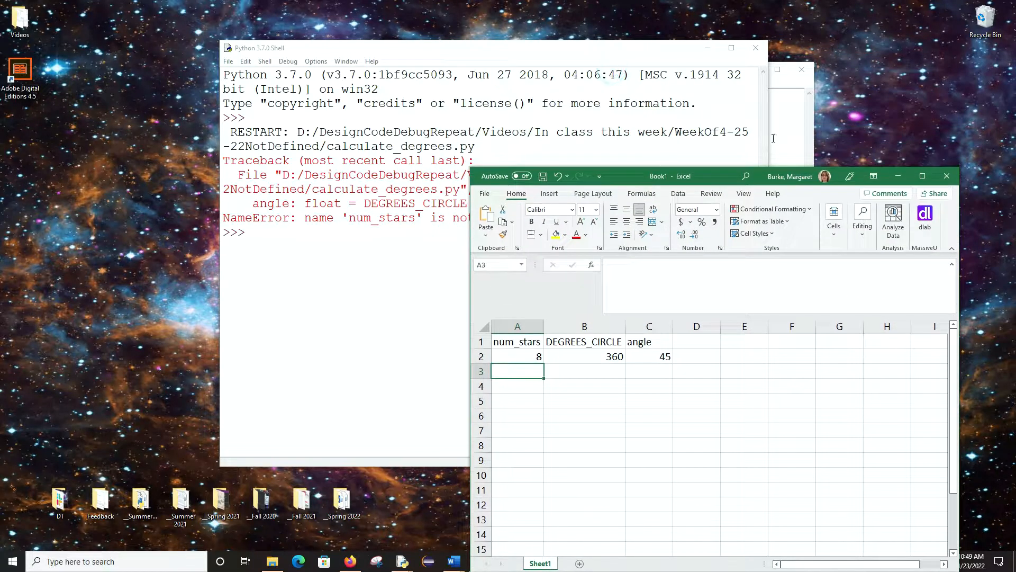
left_click(402, 562)
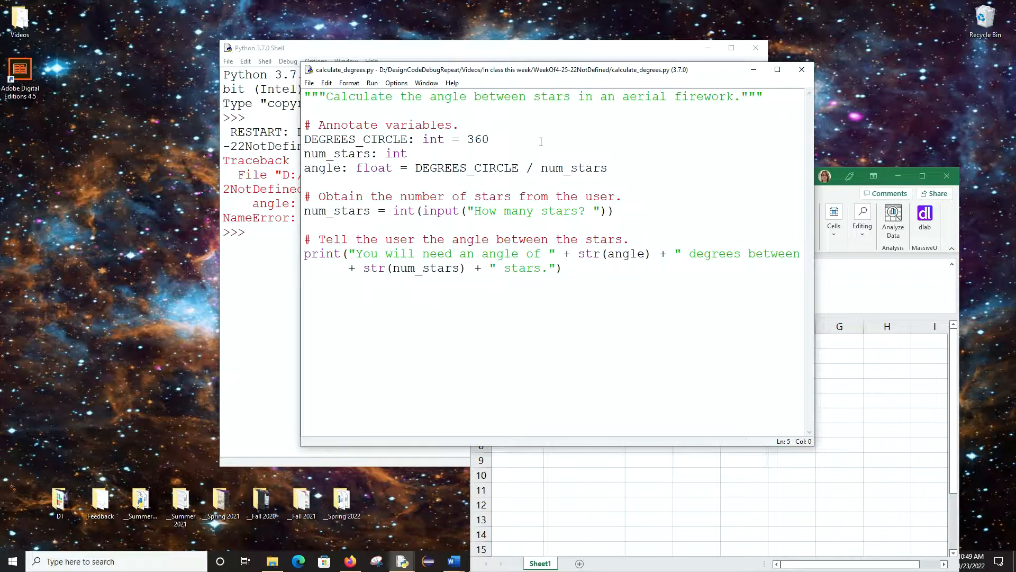
mouse_move(425, 233)
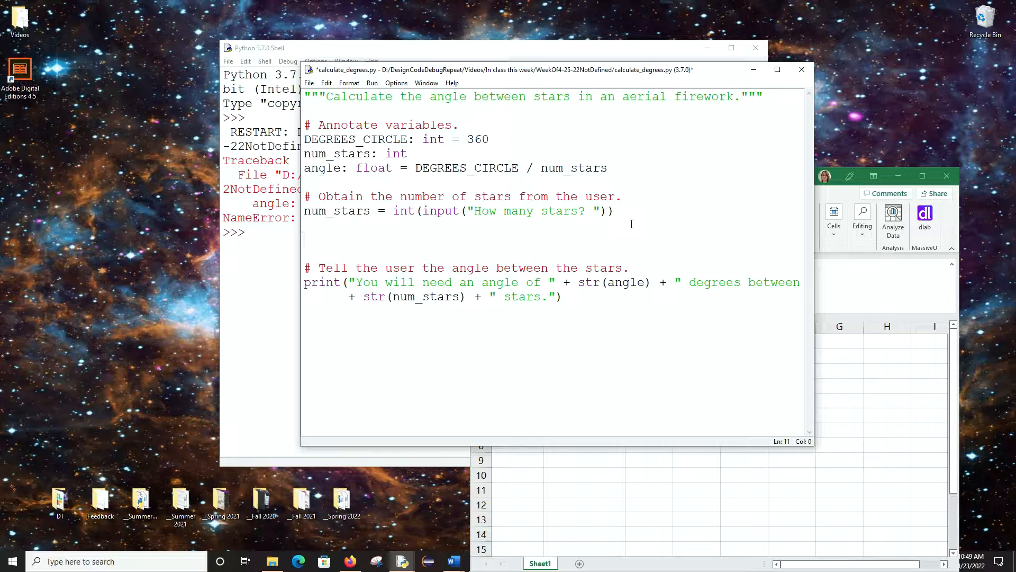
mouse_move(612, 217)
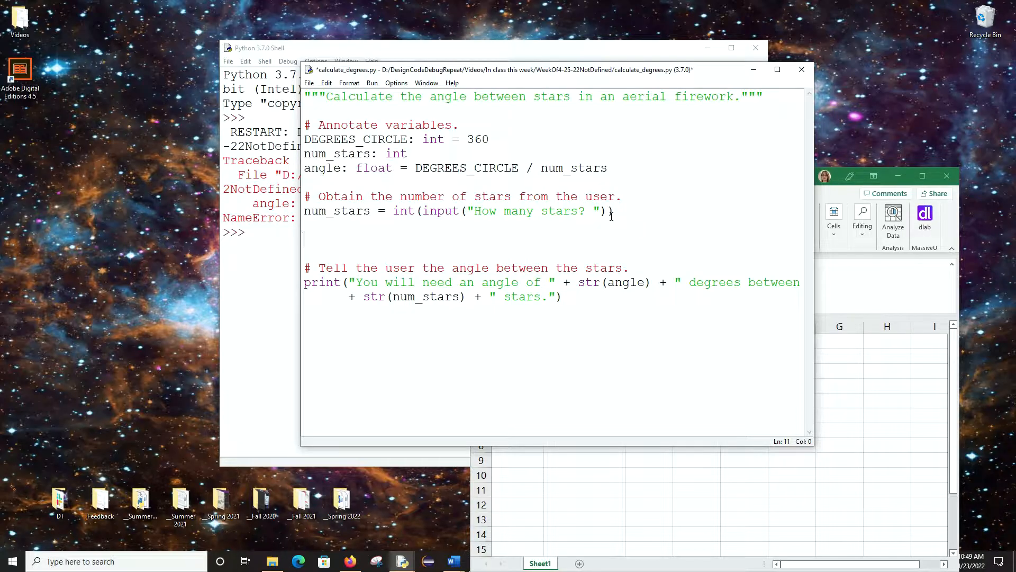
Type 'angle = DEGREES_CIRCLE / num_stars' below the input line, then go to the annotation line.
type("angle =")
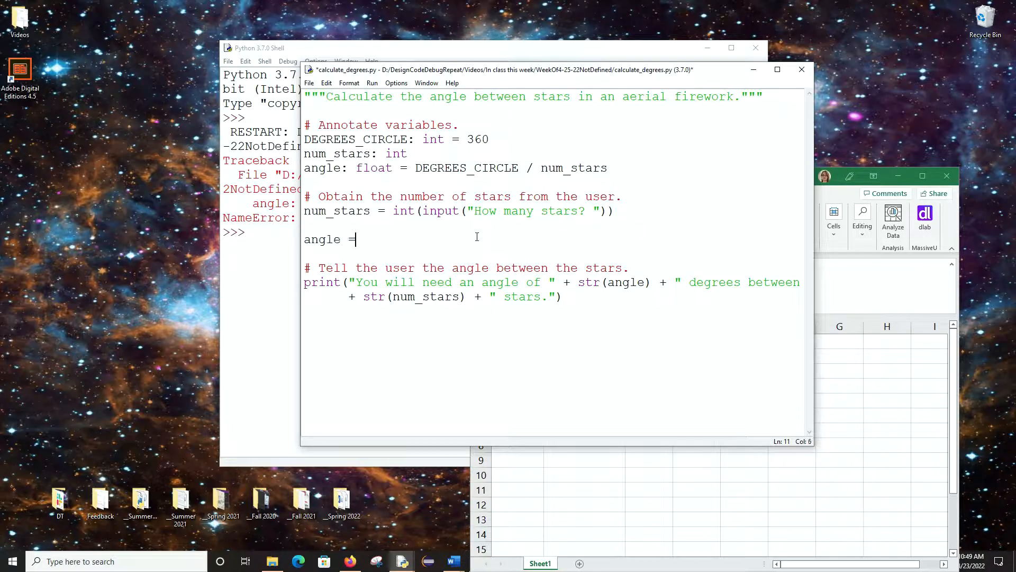
type("DEGREES_")
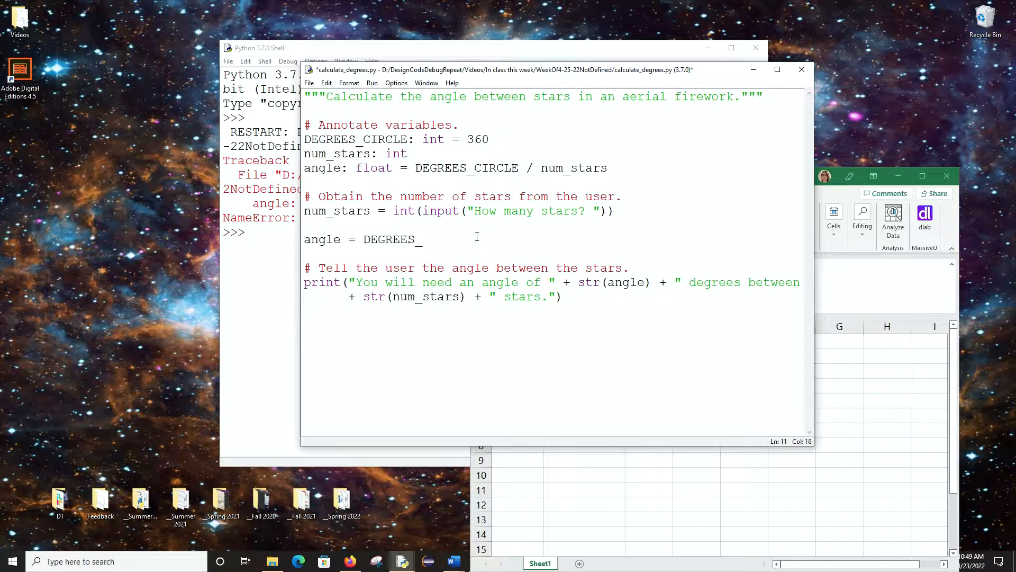
type("CIRCLE / num_s")
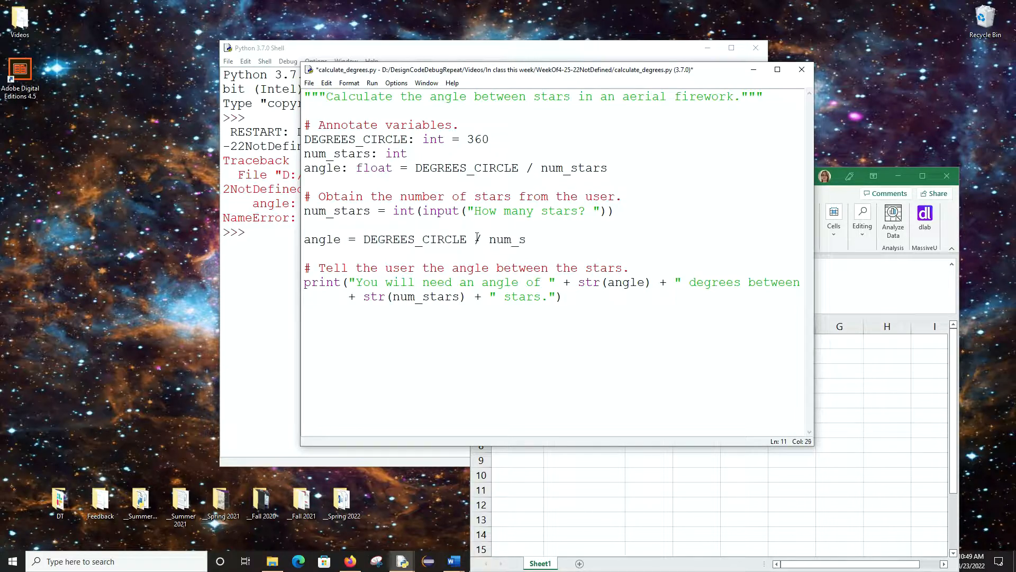
left_click(400, 168)
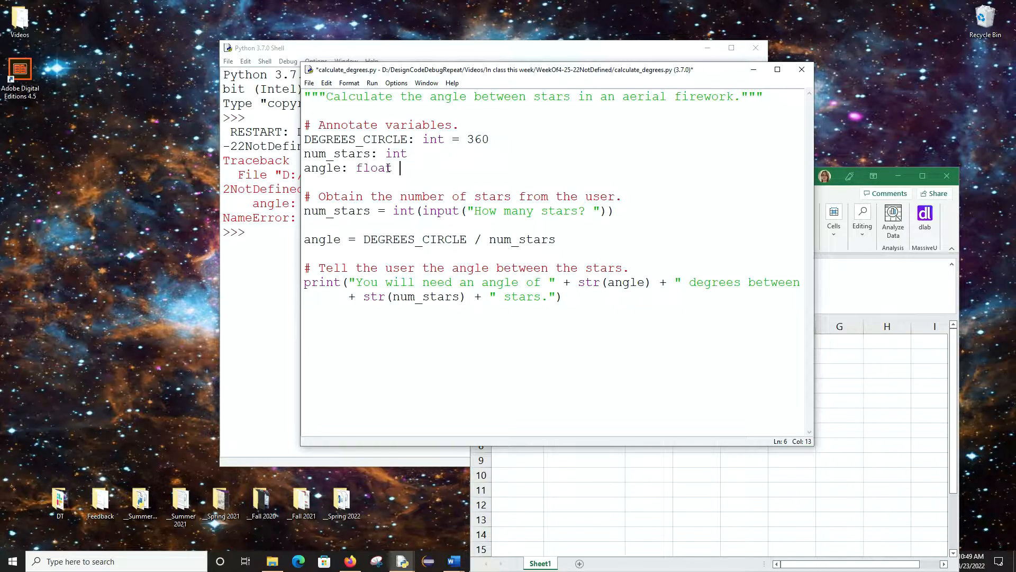
mouse_move(401, 244)
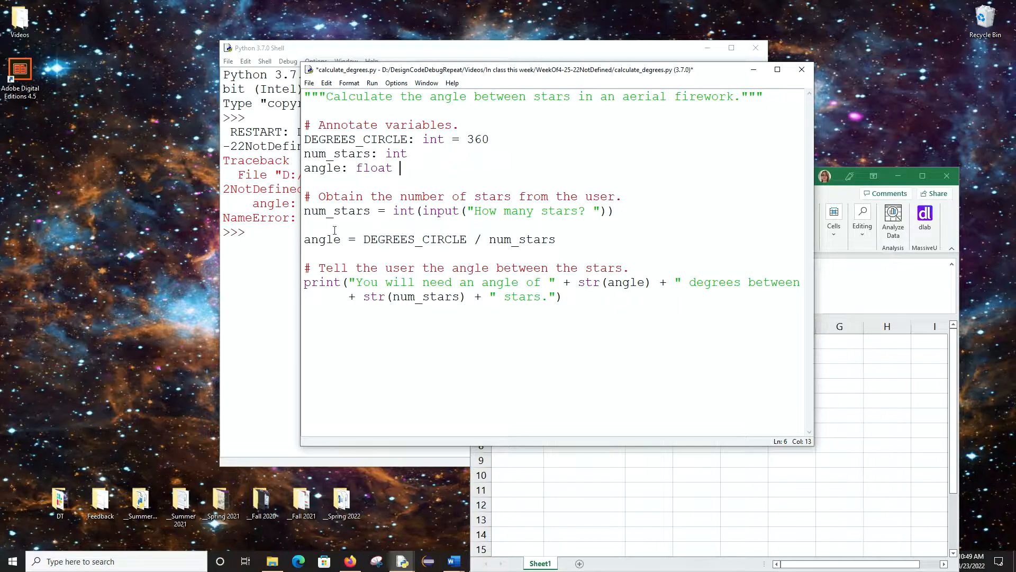
mouse_move(854, 268)
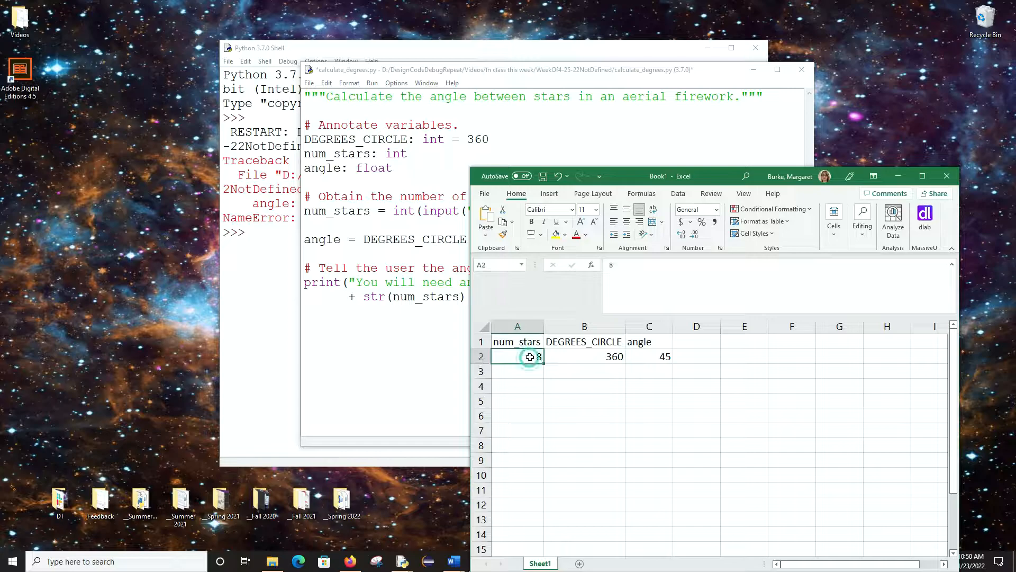
Delete the num_stars value in A2, making C2 show #DIV/0!
key("Delete")
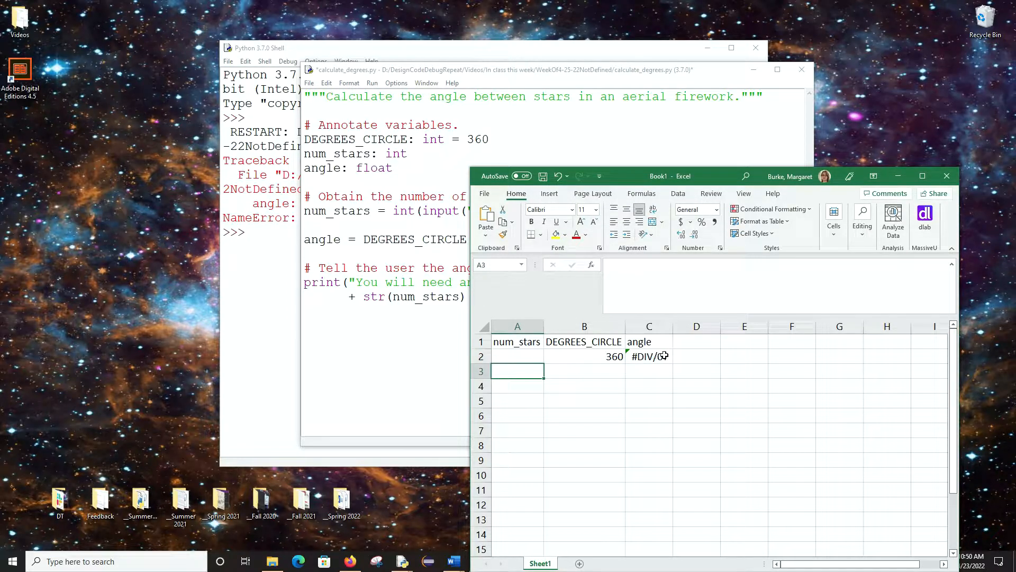
mouse_move(668, 358)
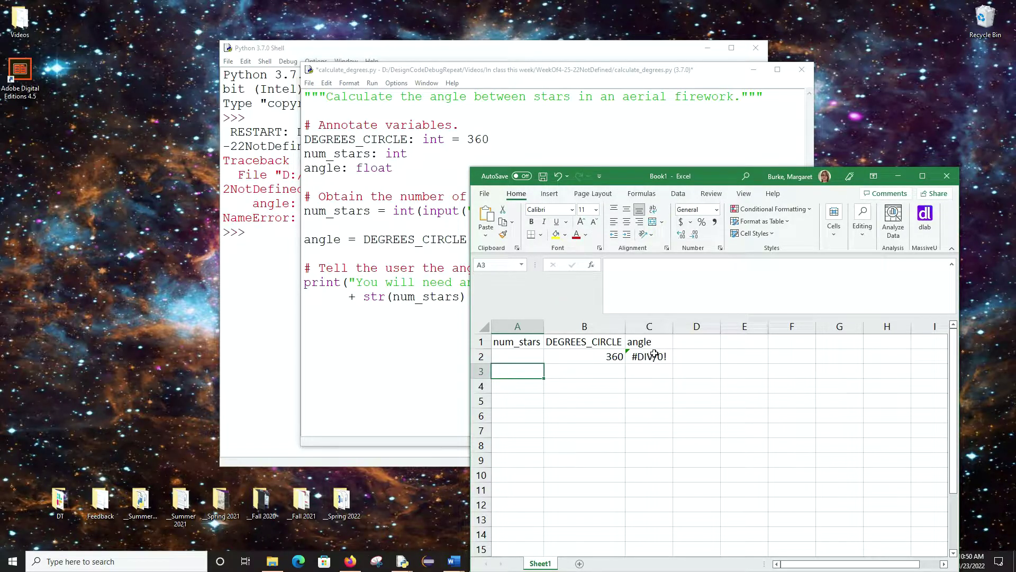
mouse_move(573, 368)
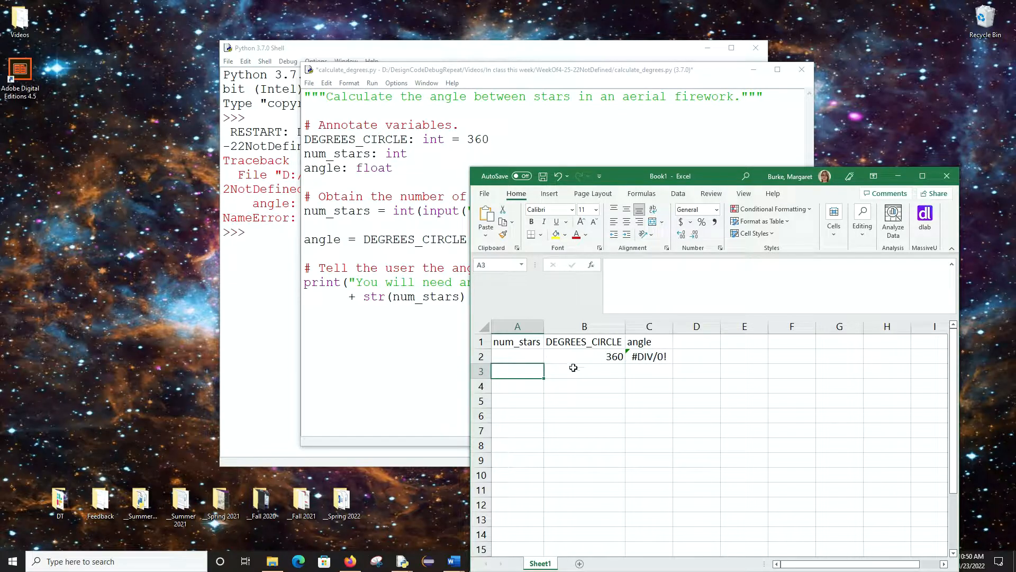
mouse_move(444, 315)
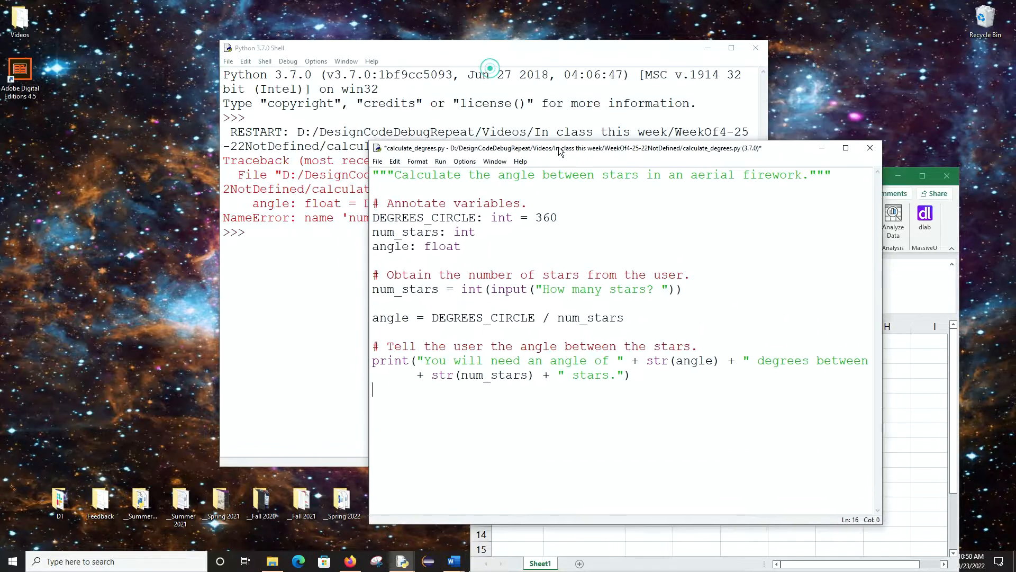
Move the calculate_degrees.py editor window up over the Shell.
left_click_drag(557, 147, 544, 86)
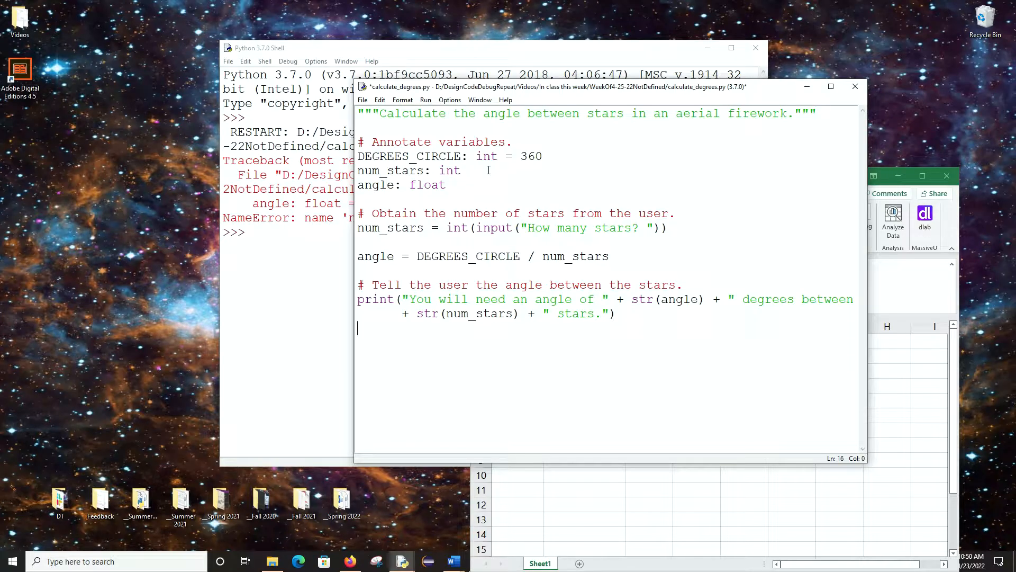
mouse_move(494, 199)
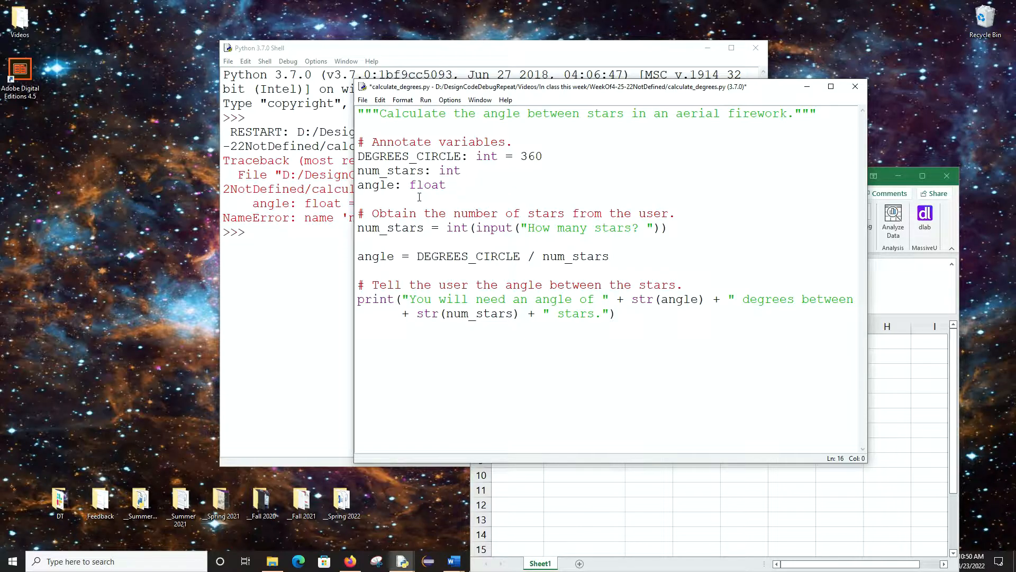
mouse_move(439, 192)
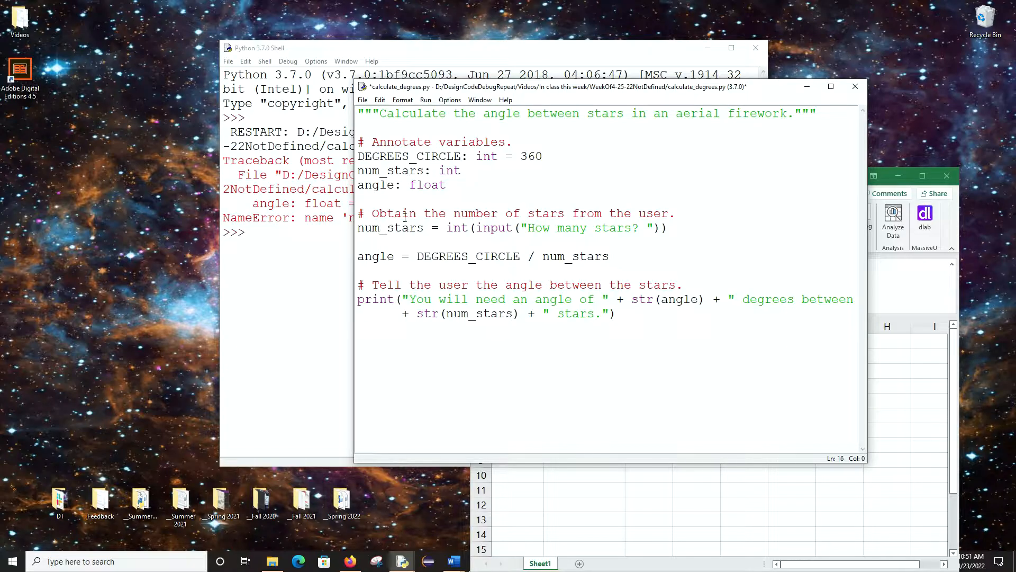
mouse_move(454, 228)
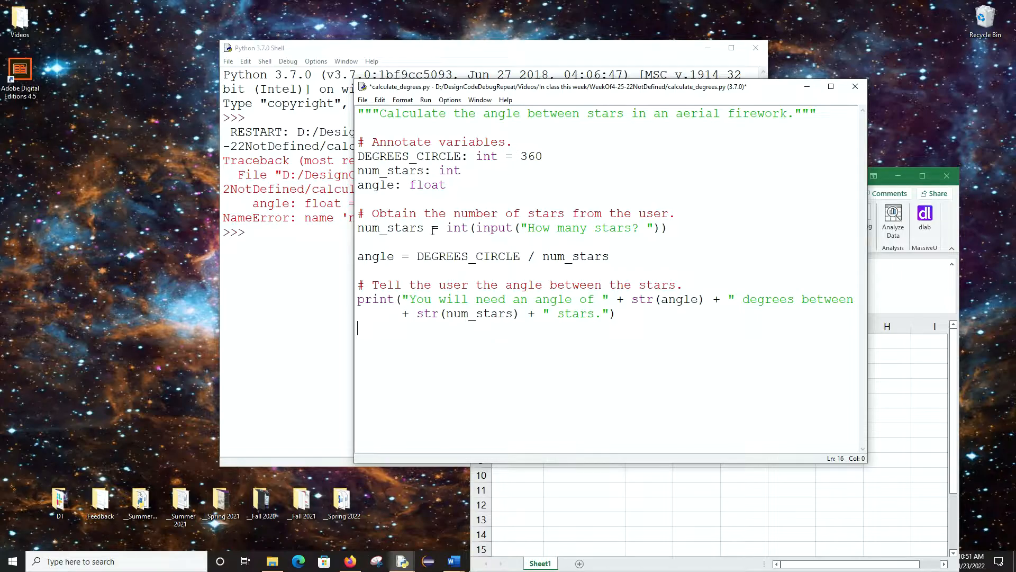
mouse_move(434, 227)
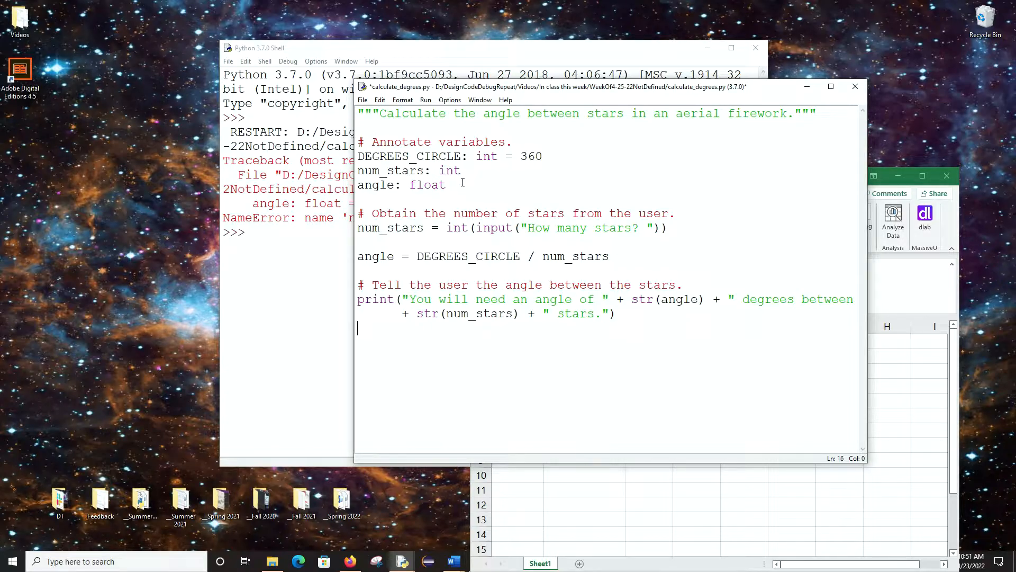
mouse_move(407, 233)
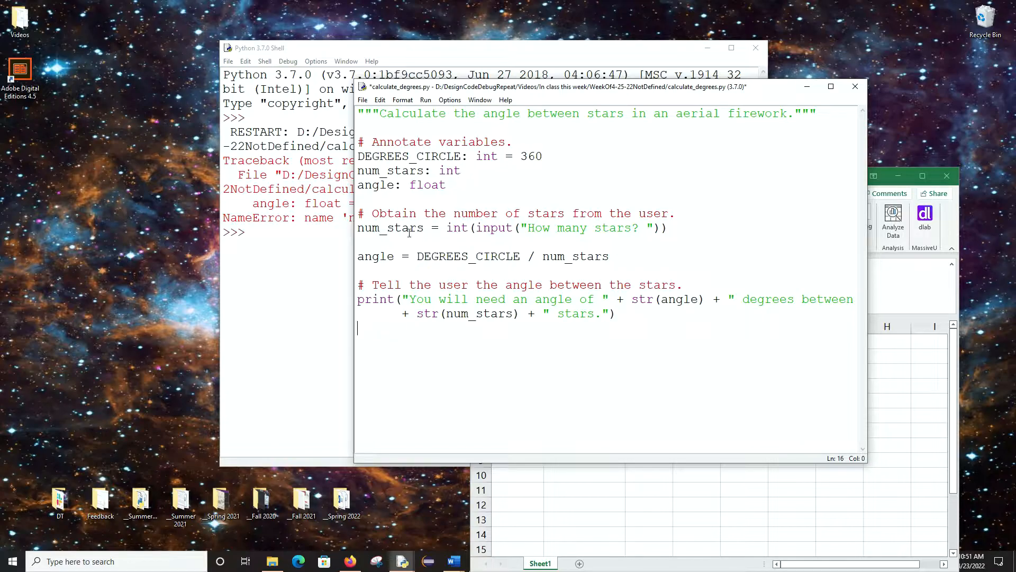
mouse_move(636, 229)
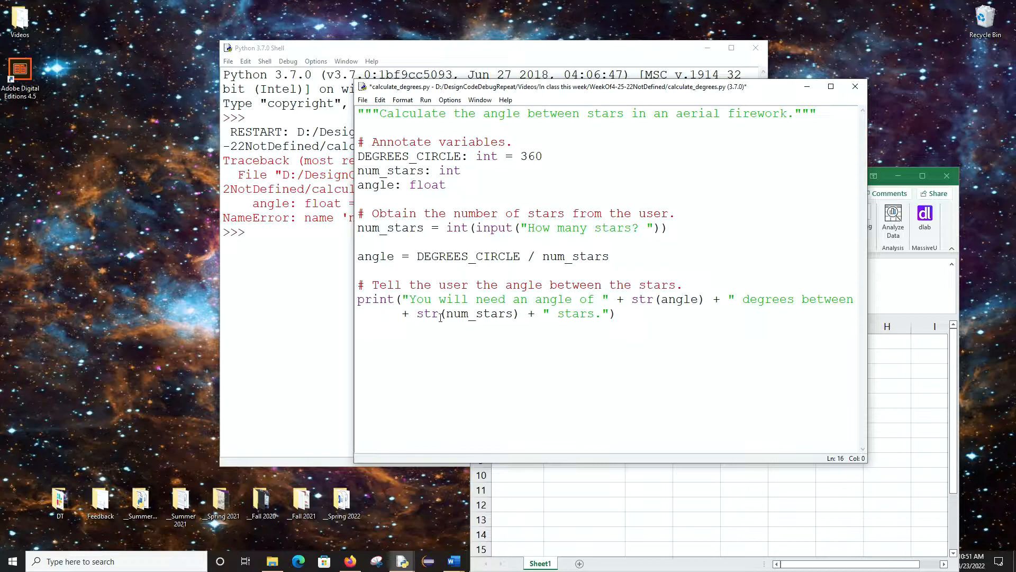
mouse_move(468, 124)
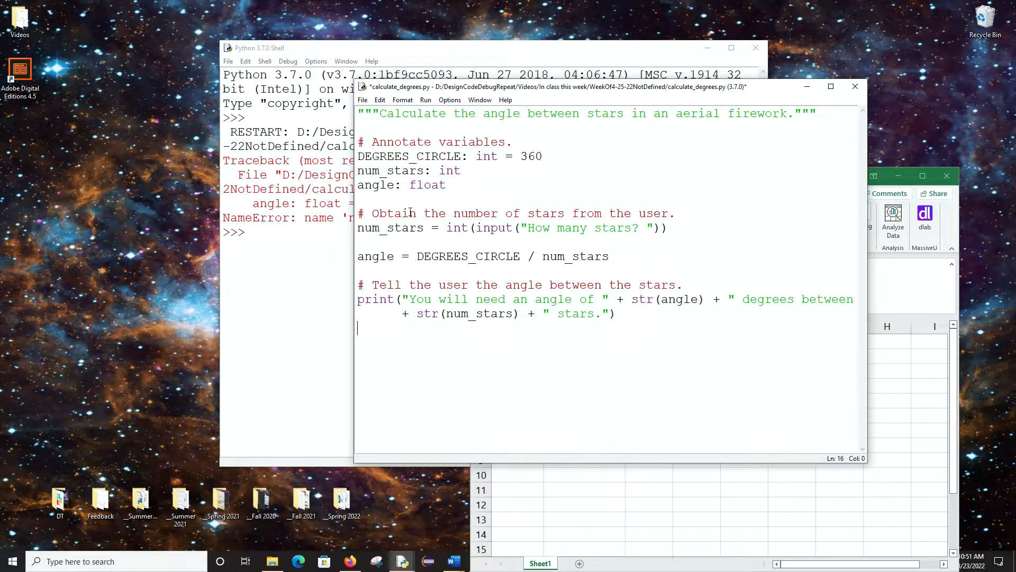
mouse_move(407, 176)
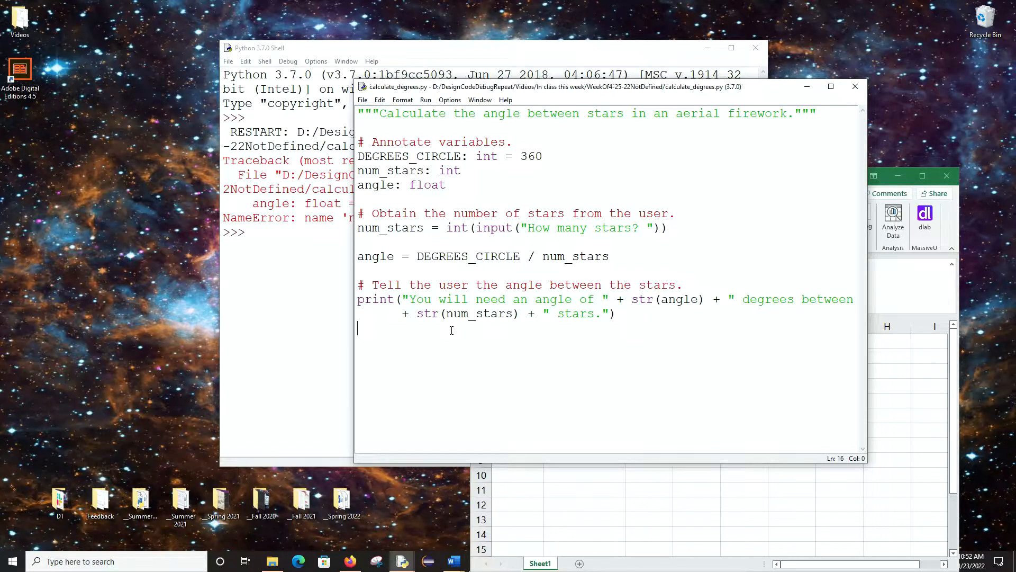
Run the fixed script and answer 10 at the How many stars? prompt.
key("F5")
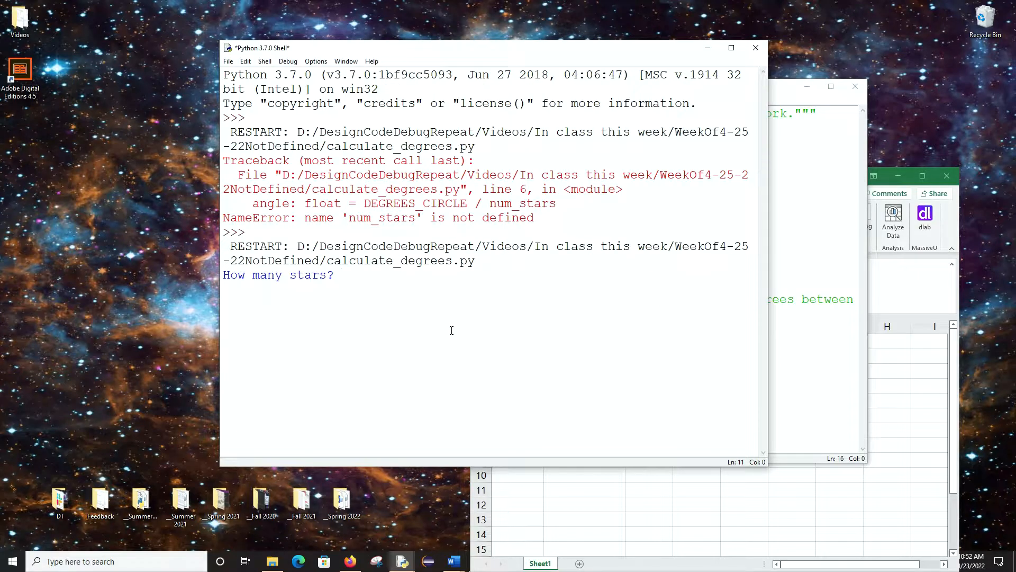
type("1")
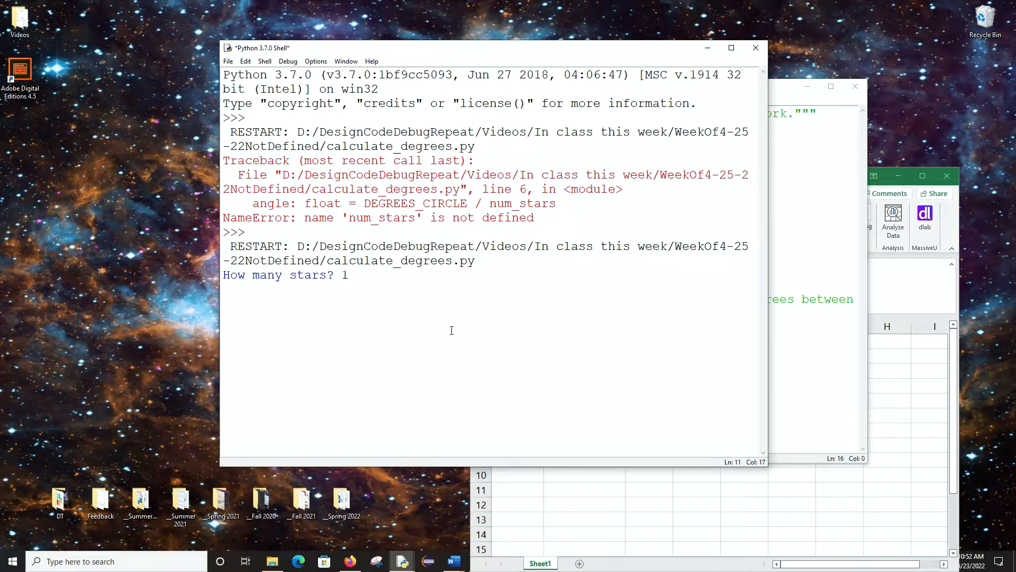
key("Return")
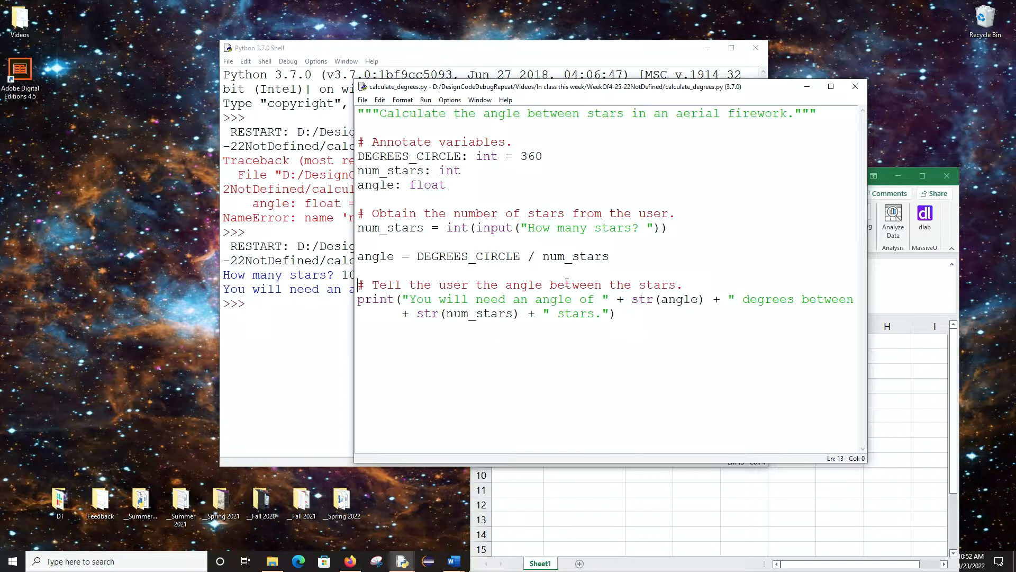
mouse_move(439, 242)
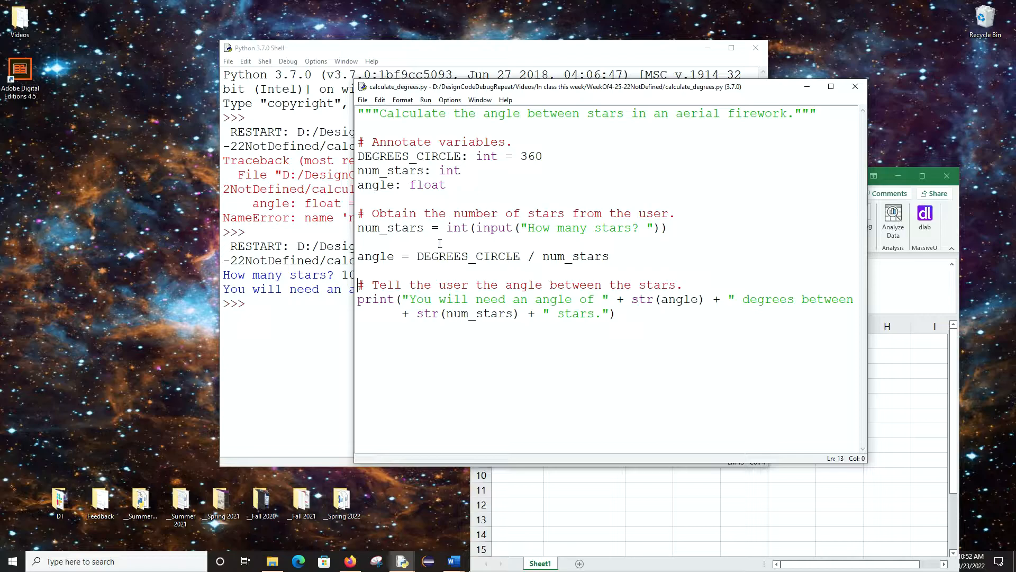
mouse_move(394, 271)
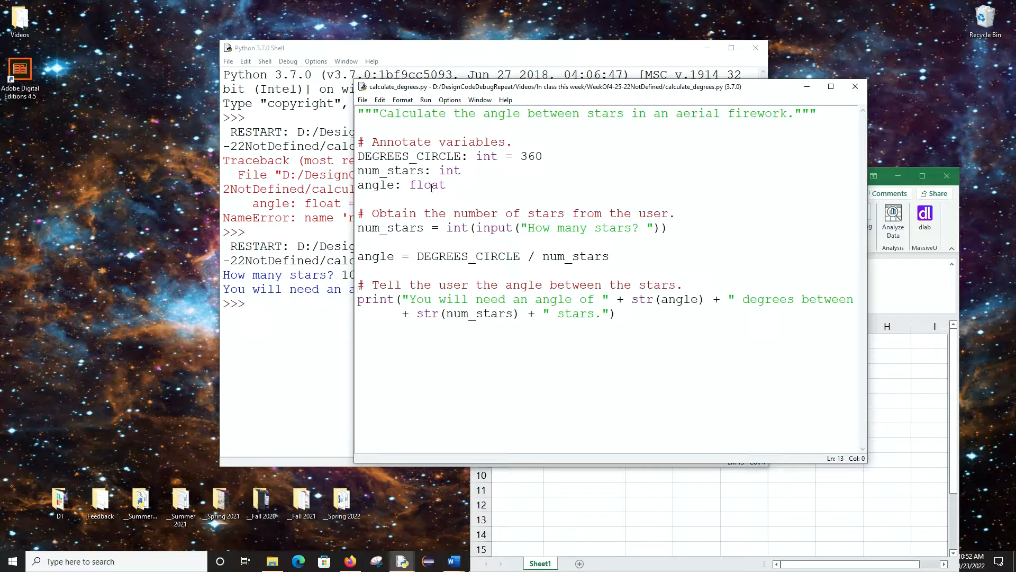
mouse_move(402, 210)
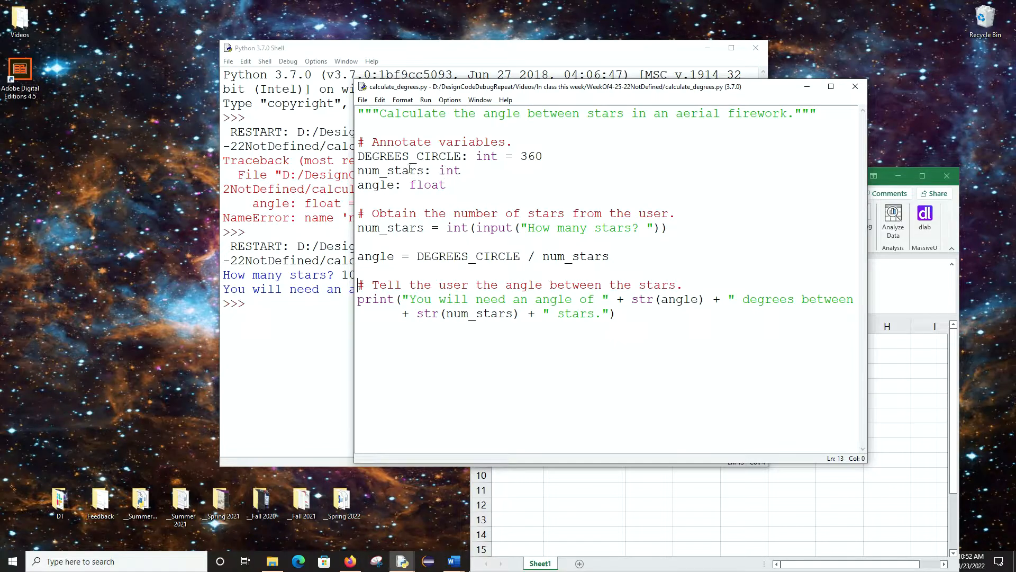
mouse_move(425, 201)
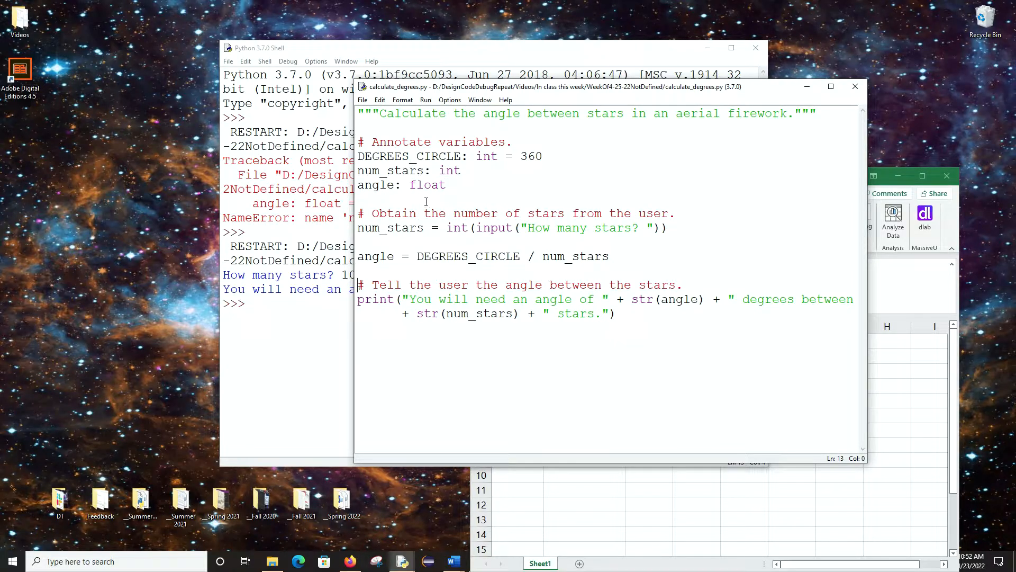
mouse_move(473, 178)
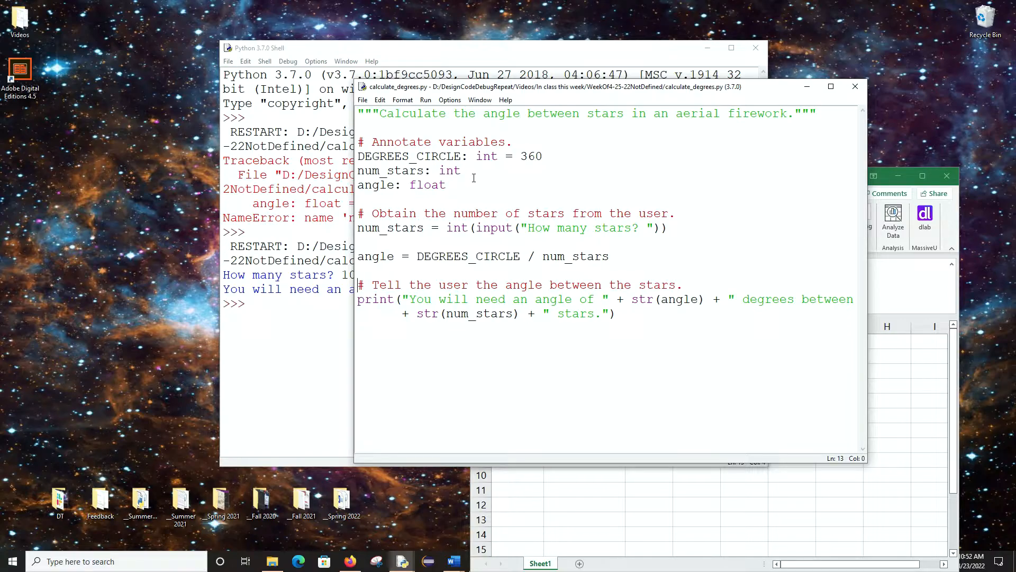
mouse_move(420, 170)
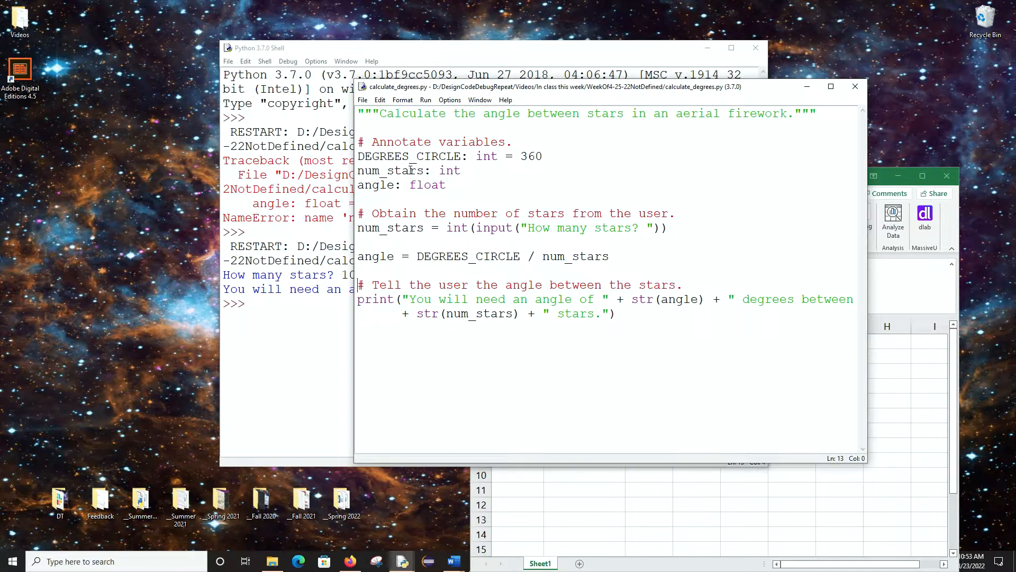
mouse_move(394, 228)
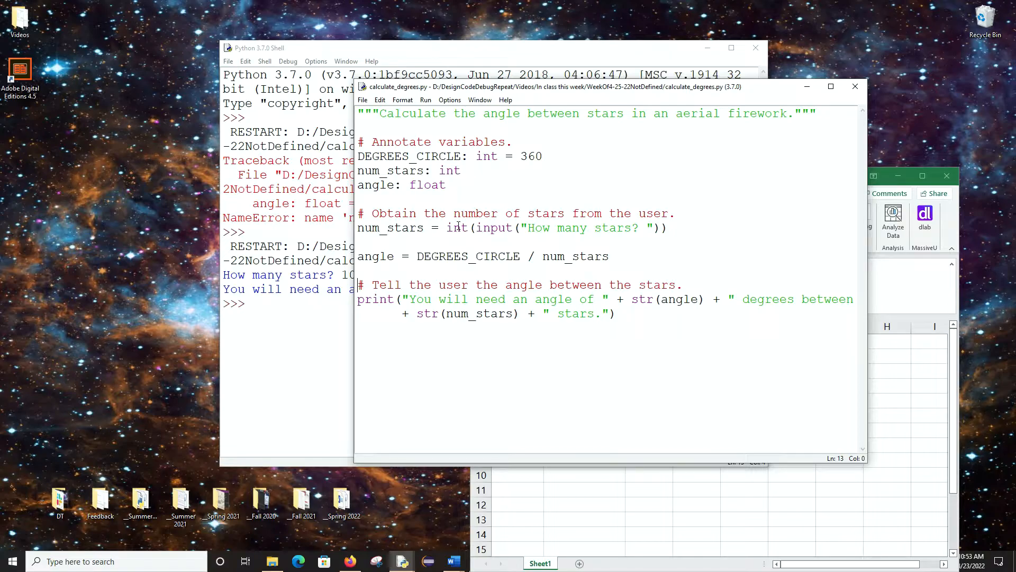
mouse_move(423, 240)
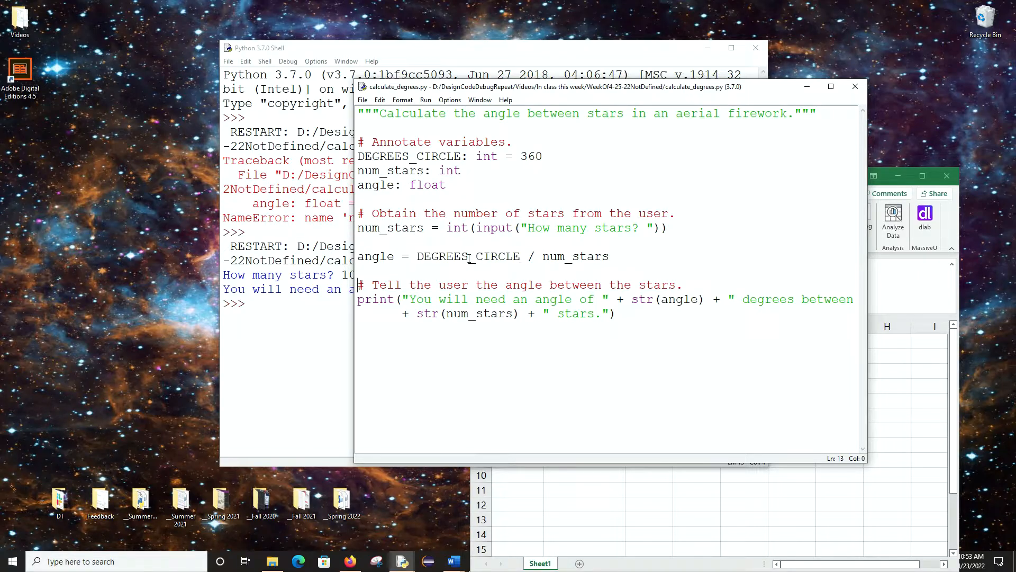
mouse_move(575, 250)
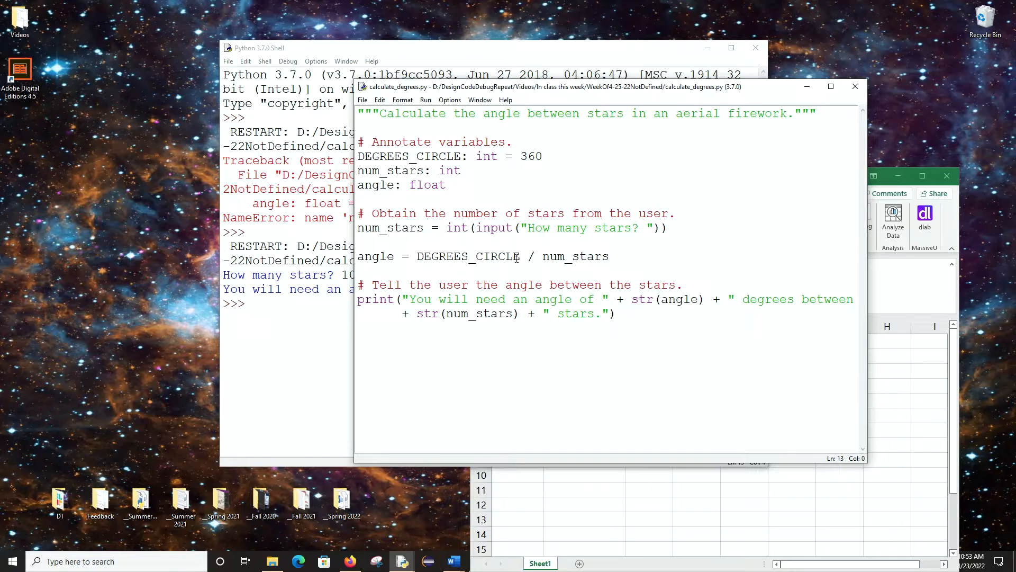
mouse_move(512, 367)
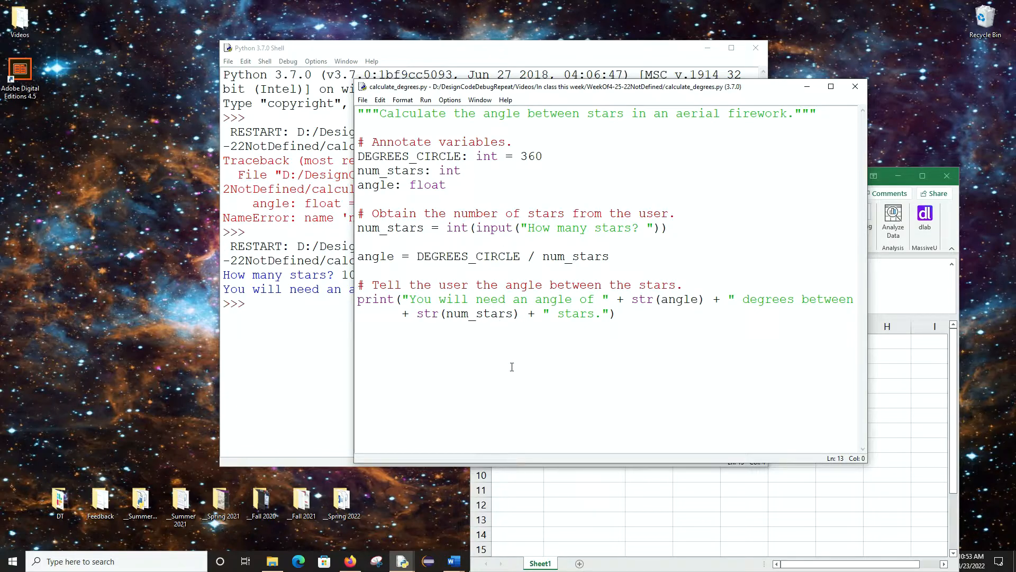